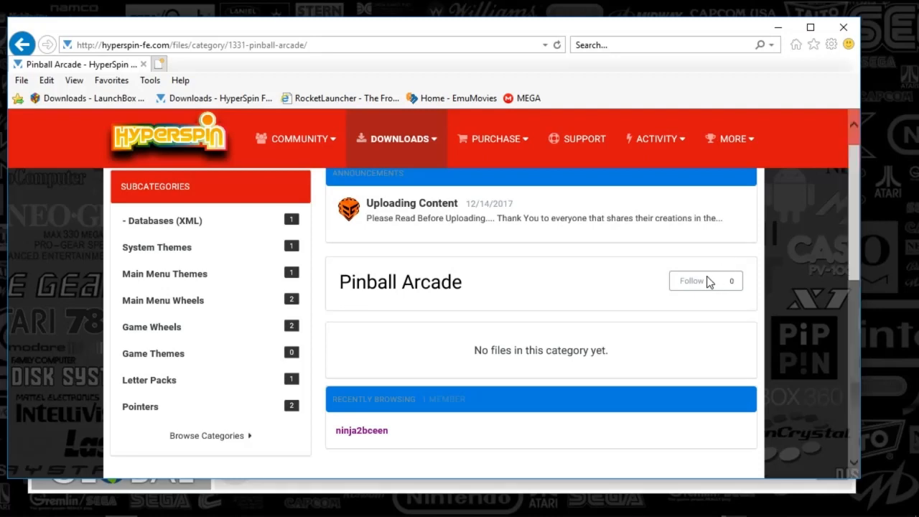
{"action": "mouse_move", "coordinate": [321, 256]}
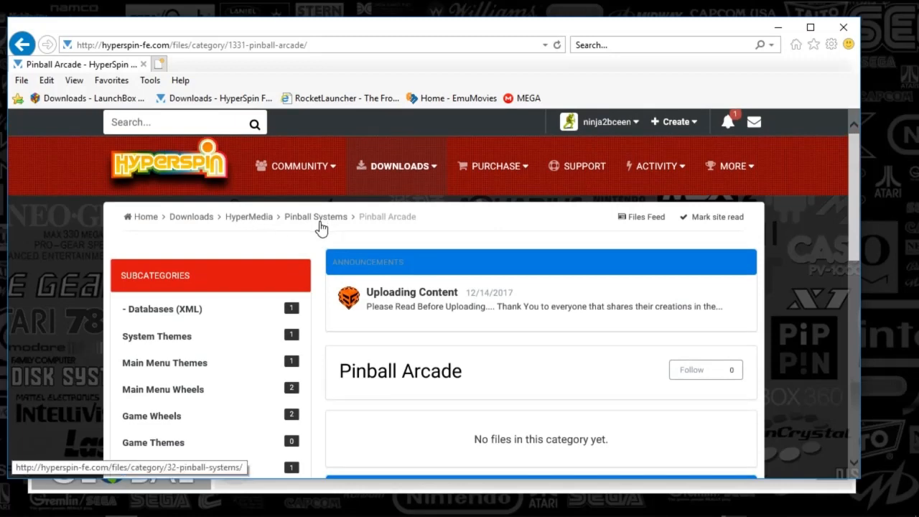
{"action": "mouse_move", "coordinate": [239, 336]}
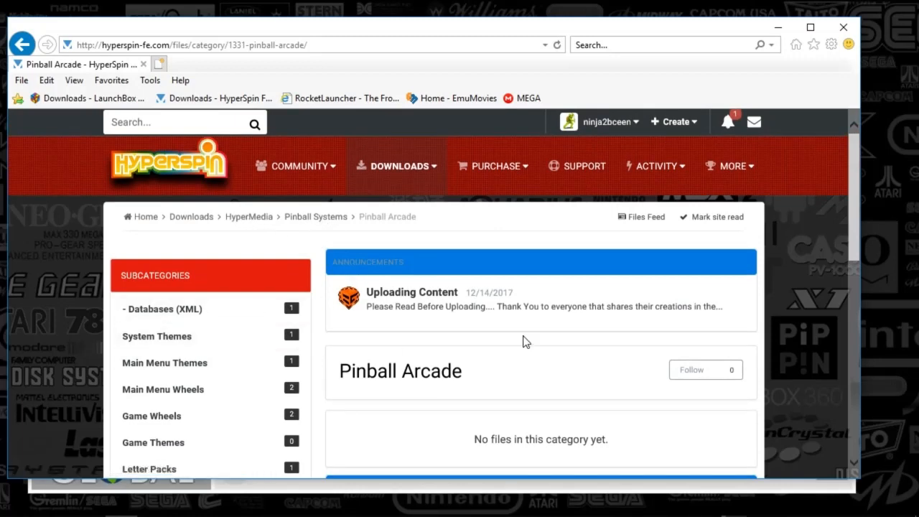
Scroll the HyperHQ wheel settings to reveal Pinball Arcade's wheel style options.
{"action": "scroll", "scroll_direction": "down", "scroll_amount": 3}
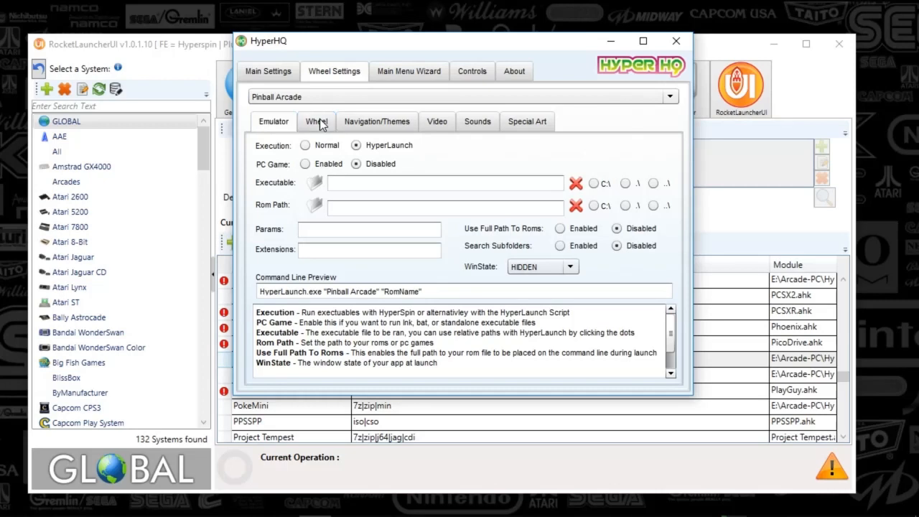
Enable Reload Backgrounds on the Navigation/Themes tab and review the Wheel, Sounds and Special Art tabs.
{"action": "left_click", "coordinate": [316, 121]}
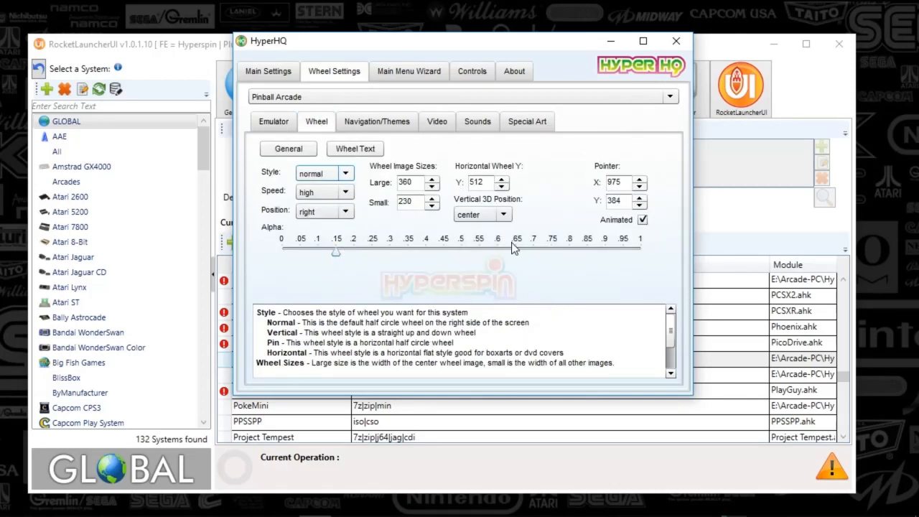
{"action": "left_click", "coordinate": [376, 121]}
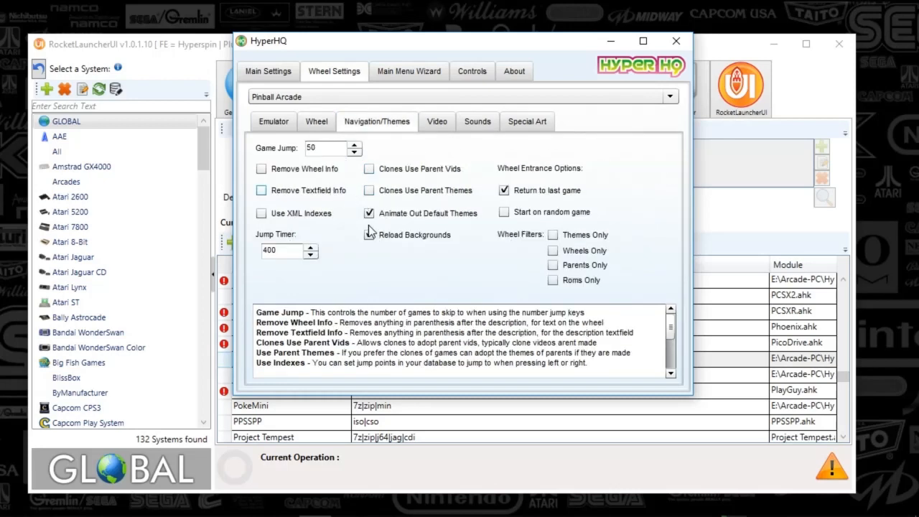
{"action": "left_click", "coordinate": [369, 236]}
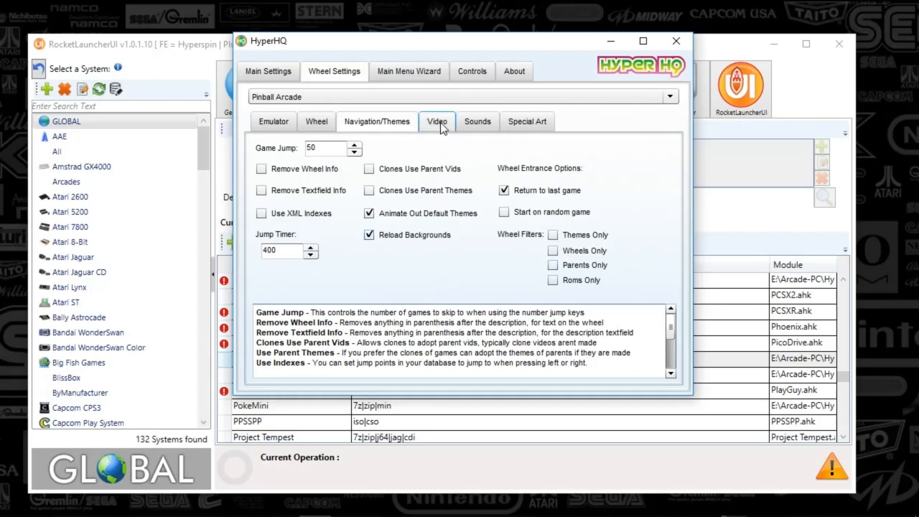
{"action": "left_click", "coordinate": [477, 120]}
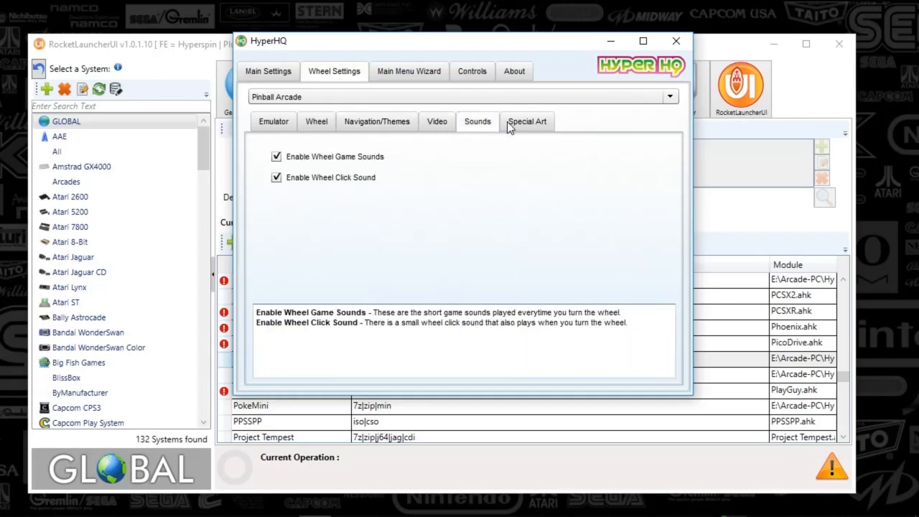
{"action": "left_click", "coordinate": [527, 121]}
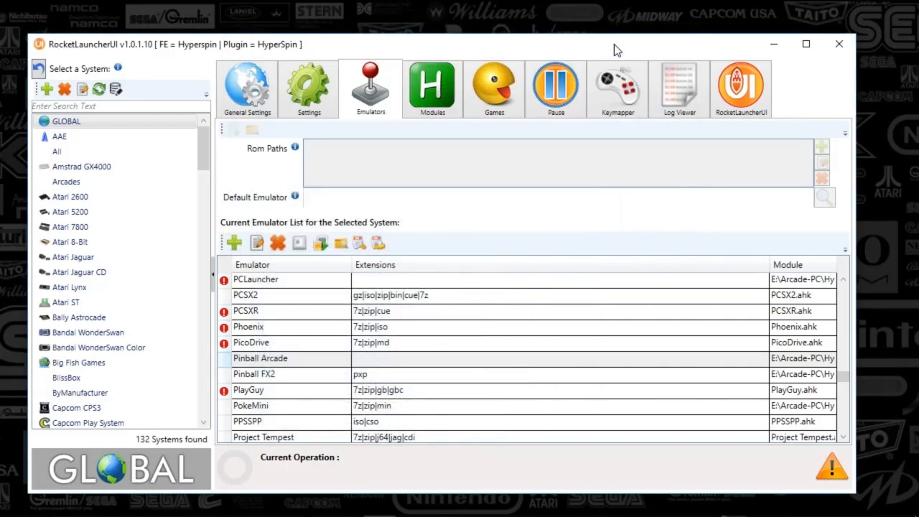
{"action": "mouse_move", "coordinate": [124, 54]}
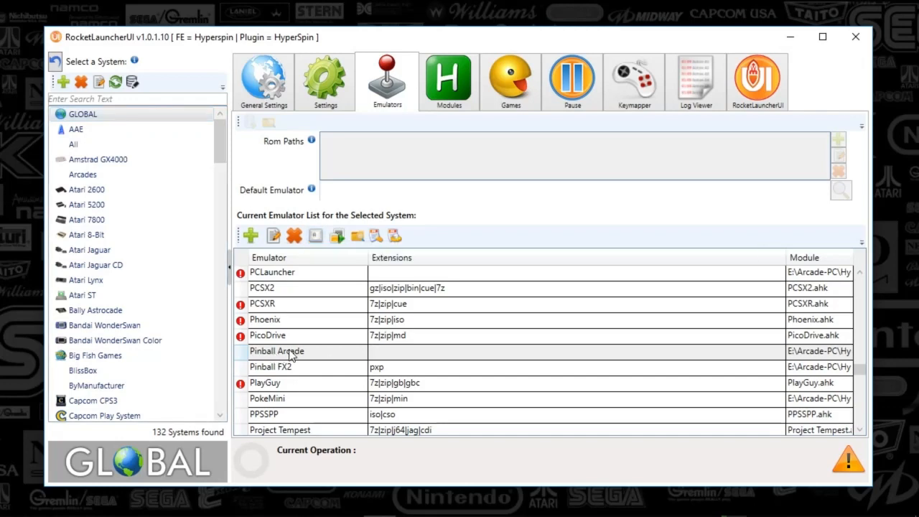
{"action": "mouse_move", "coordinate": [290, 359]}
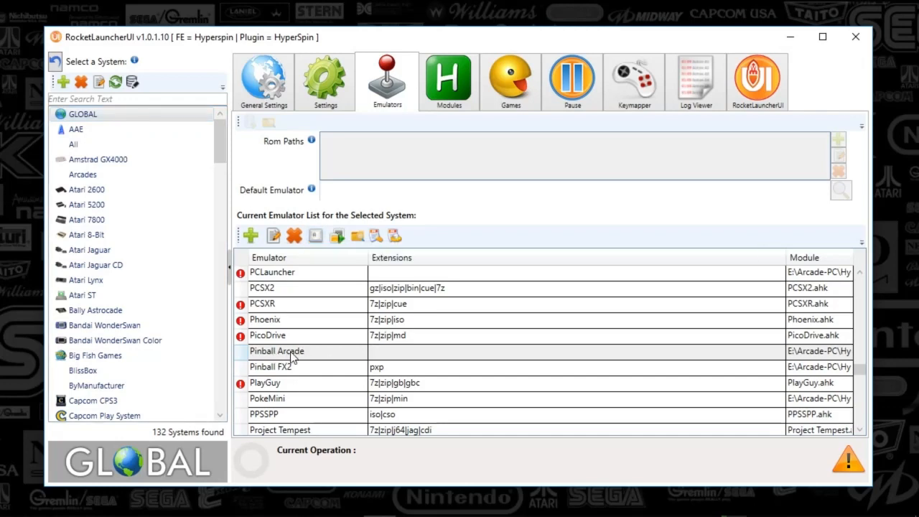
{"action": "mouse_move", "coordinate": [293, 358]}
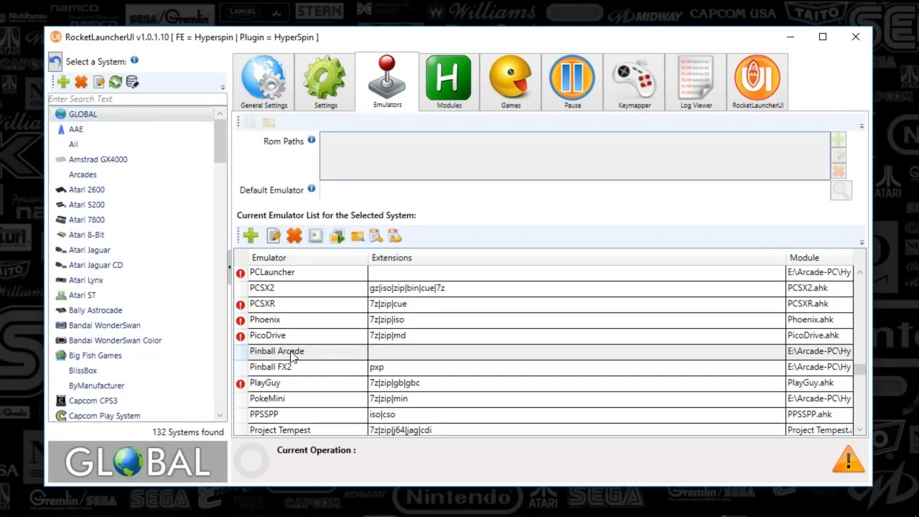
{"action": "mouse_move", "coordinate": [250, 236]}
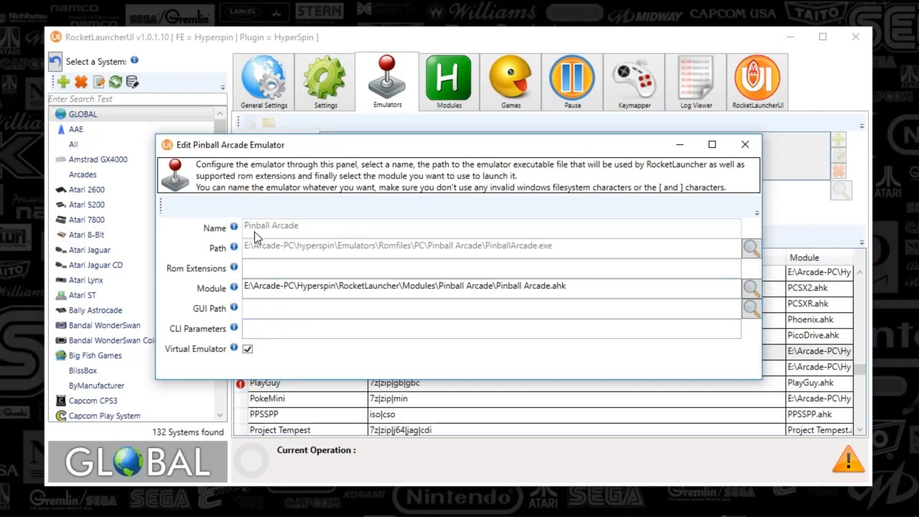
{"action": "mouse_move", "coordinate": [285, 231]}
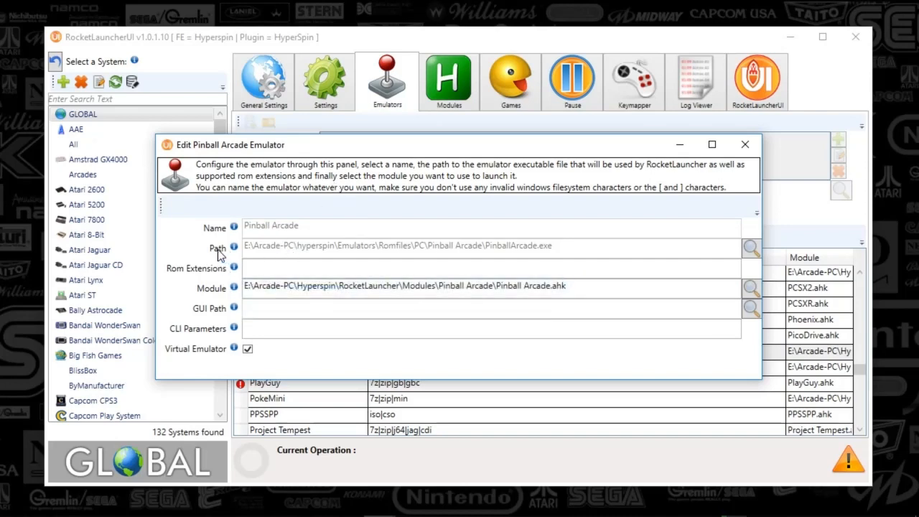
{"action": "mouse_move", "coordinate": [224, 256]}
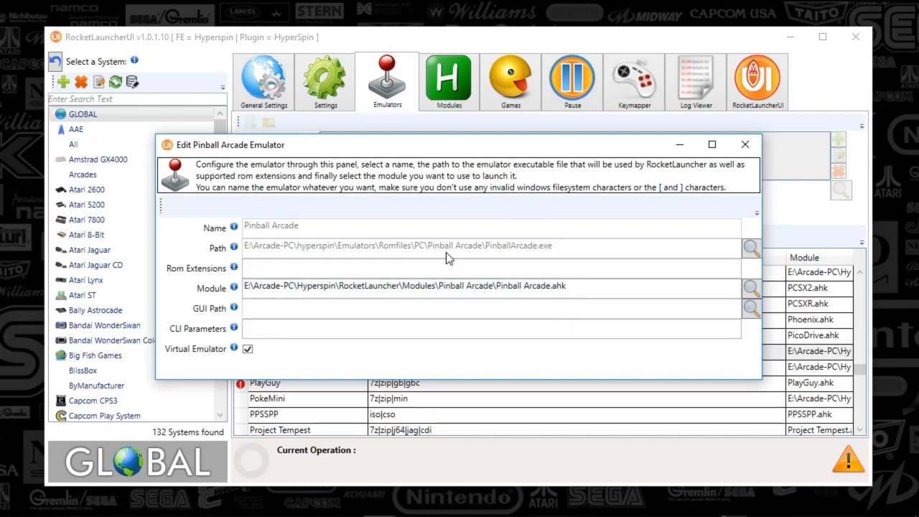
{"action": "mouse_move", "coordinate": [508, 250]}
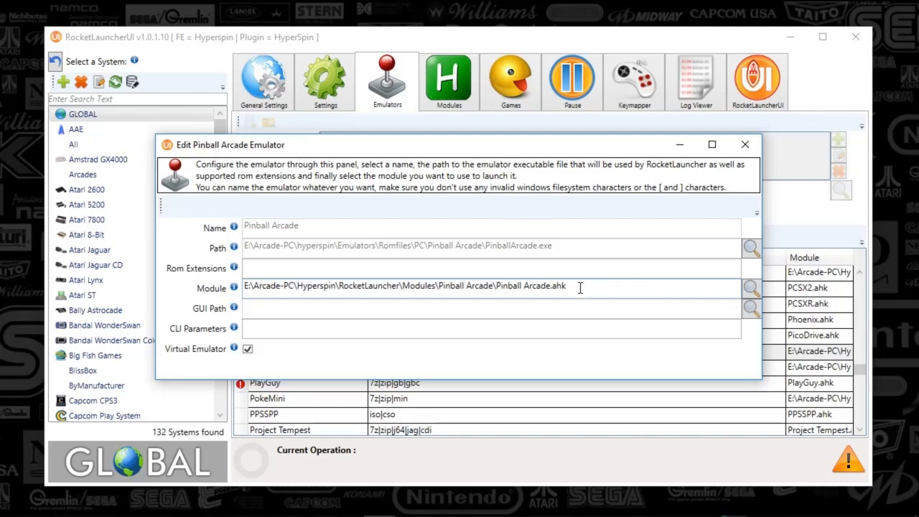
{"action": "mouse_move", "coordinate": [562, 280]}
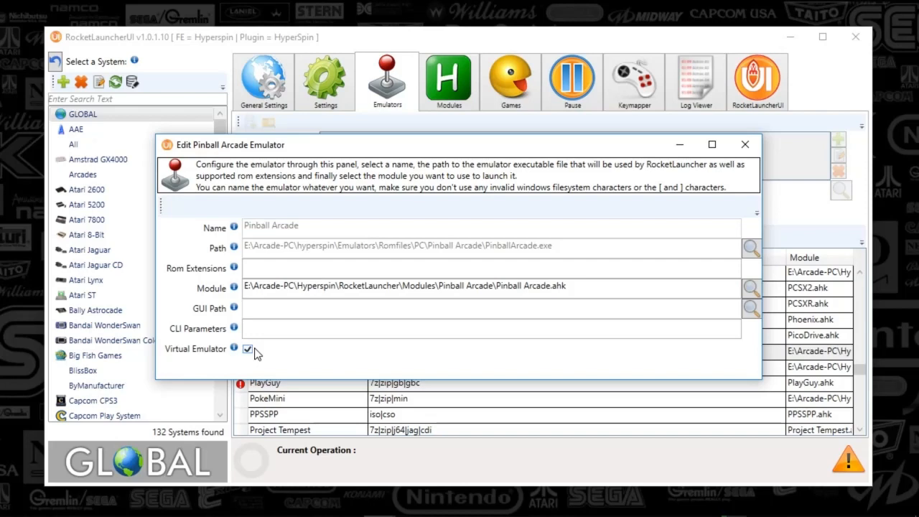
Toggle Virtual Emulator off and back on, keeping the Pinball Arcade emulator marked as virtual.
{"action": "left_click", "coordinate": [247, 350]}
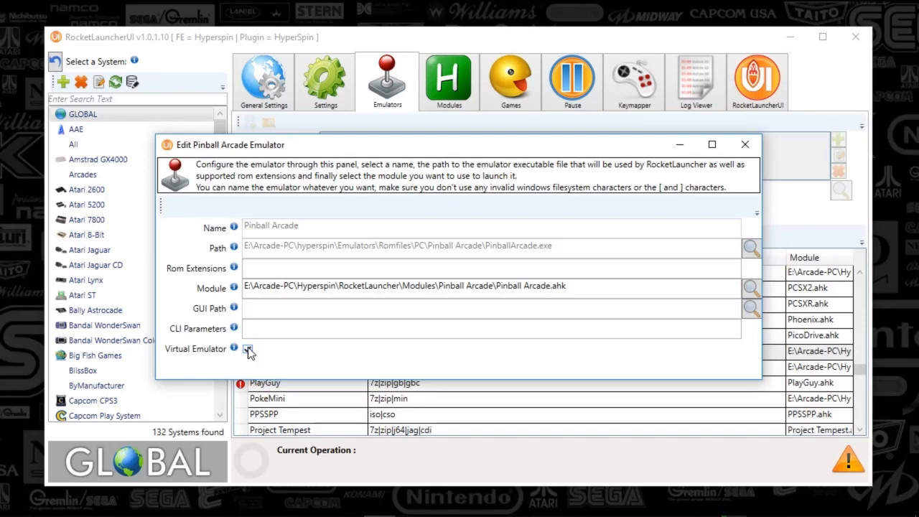
{"action": "left_click", "coordinate": [247, 349]}
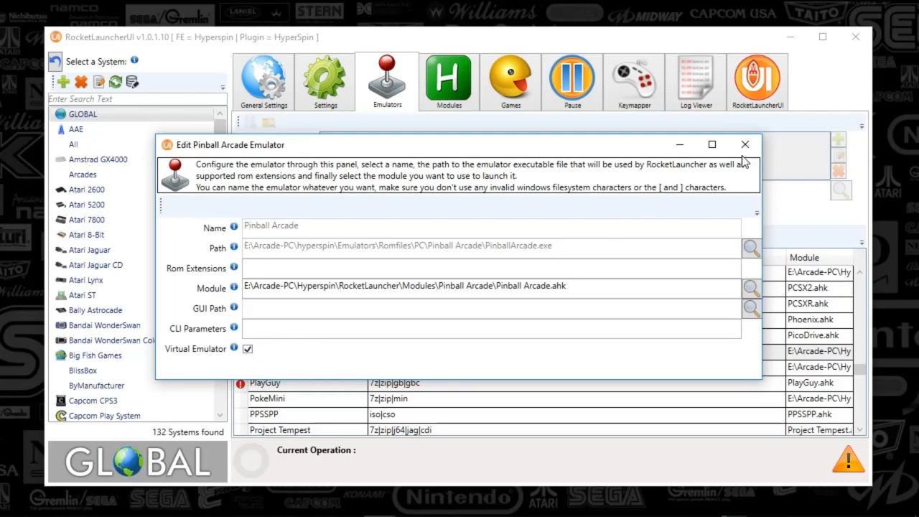
Close the emulator editor and select the Pinball Arcade system to view its general settings.
{"action": "left_click", "coordinate": [744, 143]}
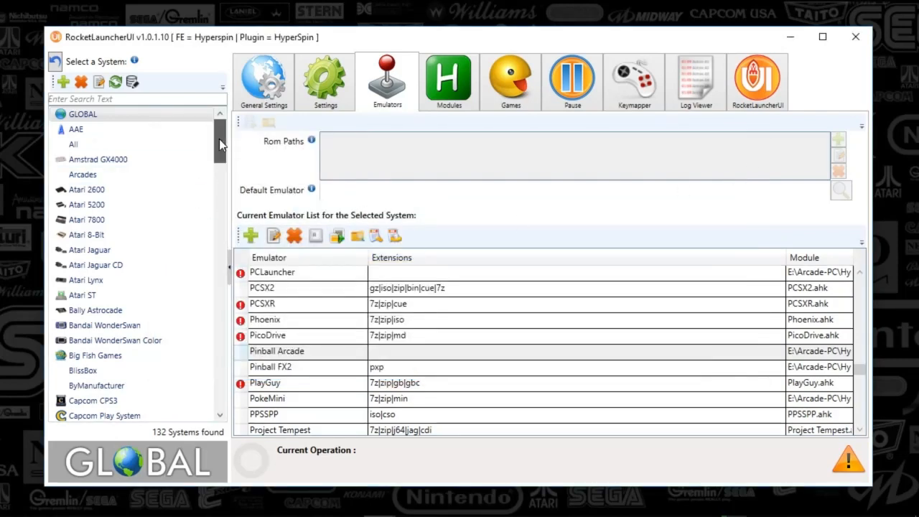
{"action": "scroll", "scroll_direction": "down", "scroll_amount": 3}
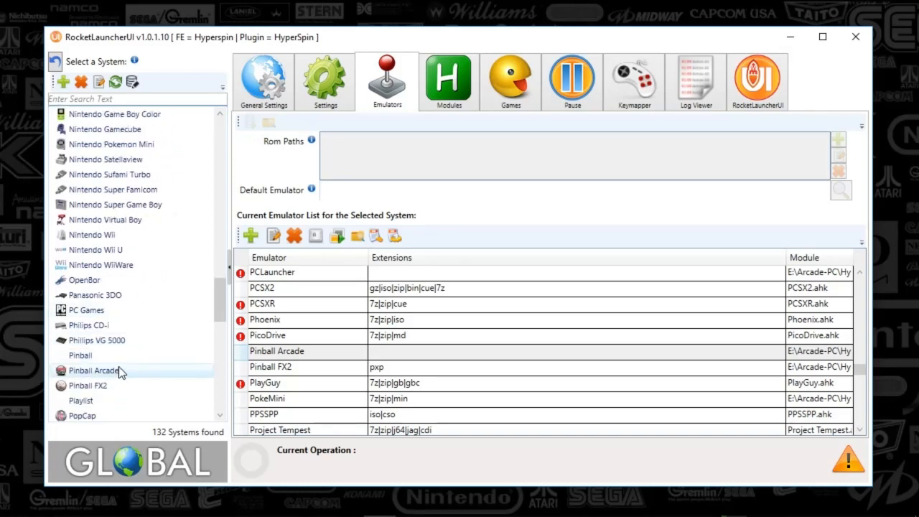
{"action": "left_click", "coordinate": [93, 370]}
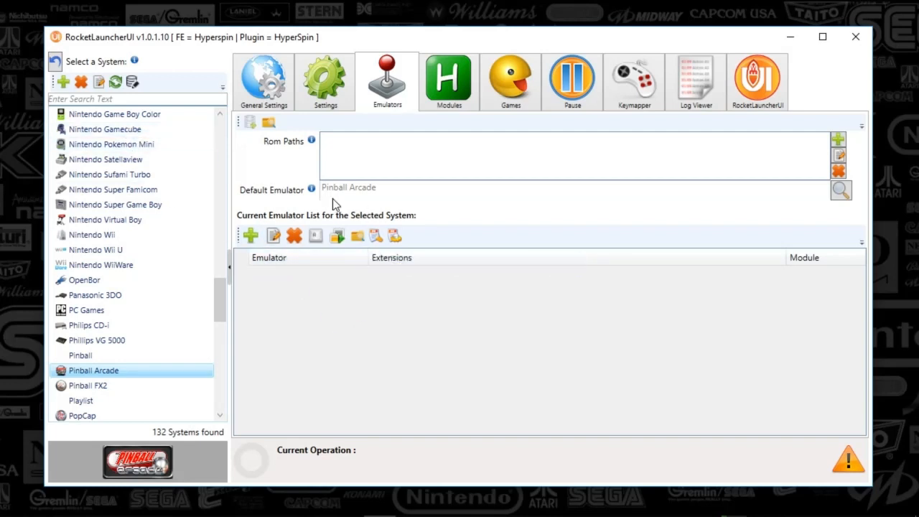
{"action": "left_click", "coordinate": [263, 80]}
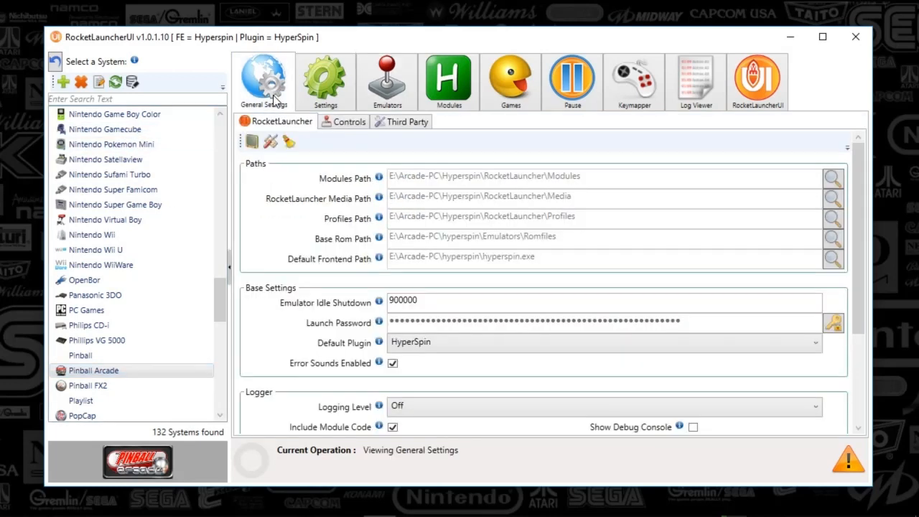
{"action": "left_click", "coordinate": [324, 81]}
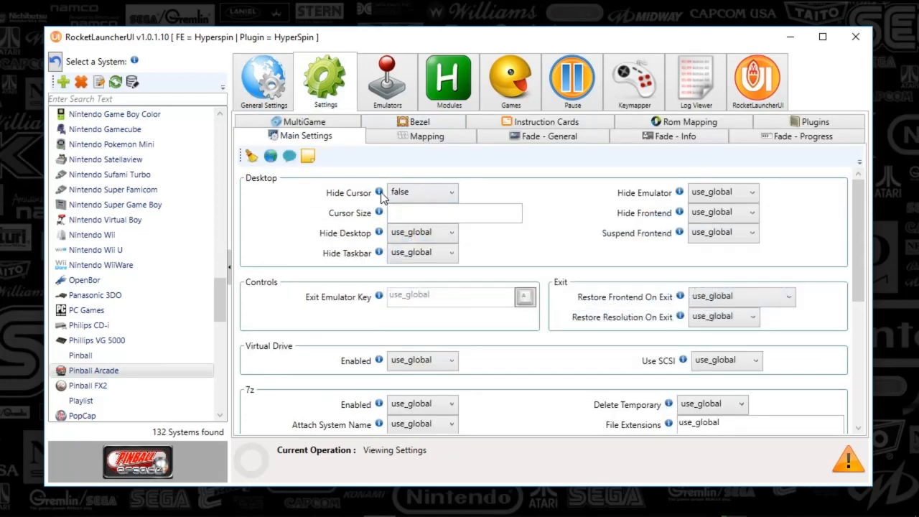
{"action": "mouse_move", "coordinate": [746, 257]}
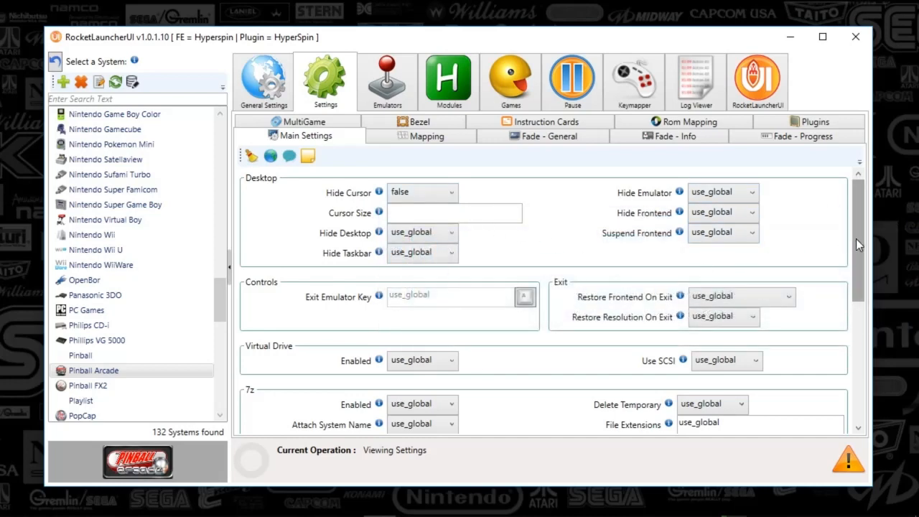
{"action": "scroll", "scroll_direction": "down", "scroll_amount": 3}
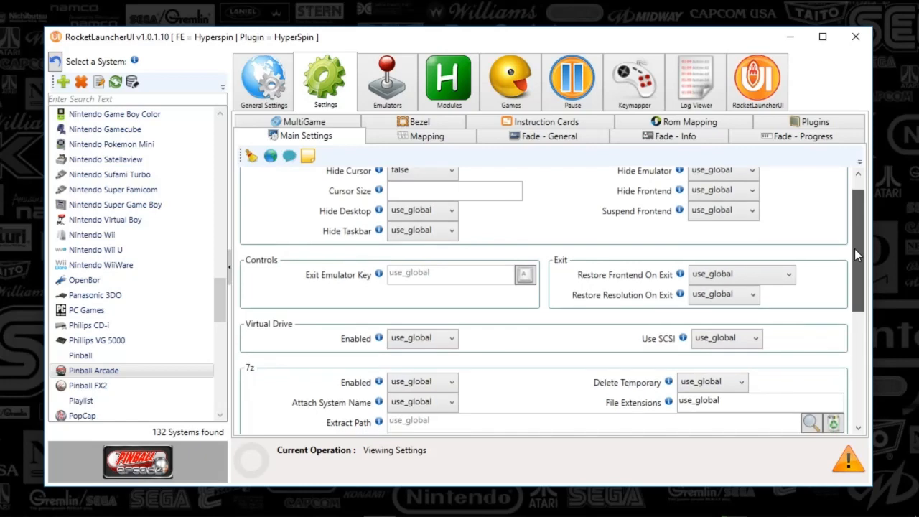
{"action": "scroll", "scroll_direction": "down", "scroll_amount": 3}
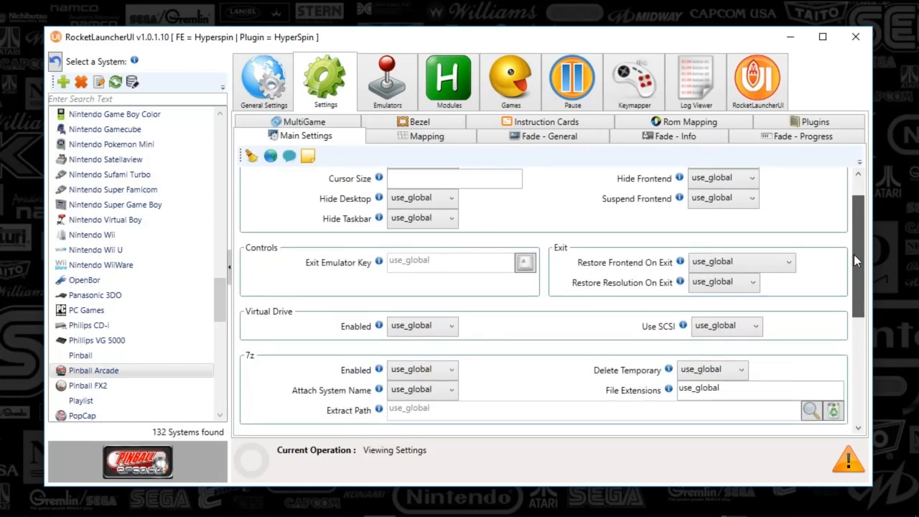
{"action": "scroll", "scroll_direction": "down", "scroll_amount": 3}
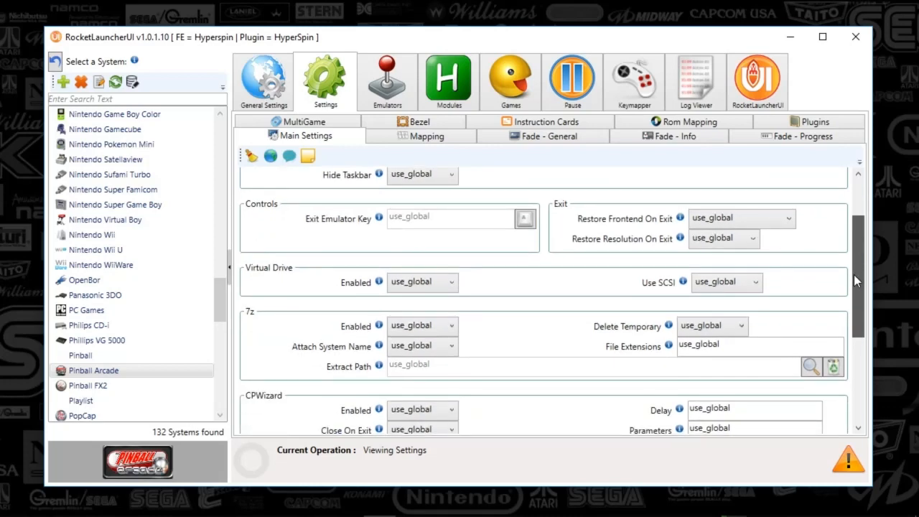
{"action": "scroll", "scroll_direction": "down", "scroll_amount": 3}
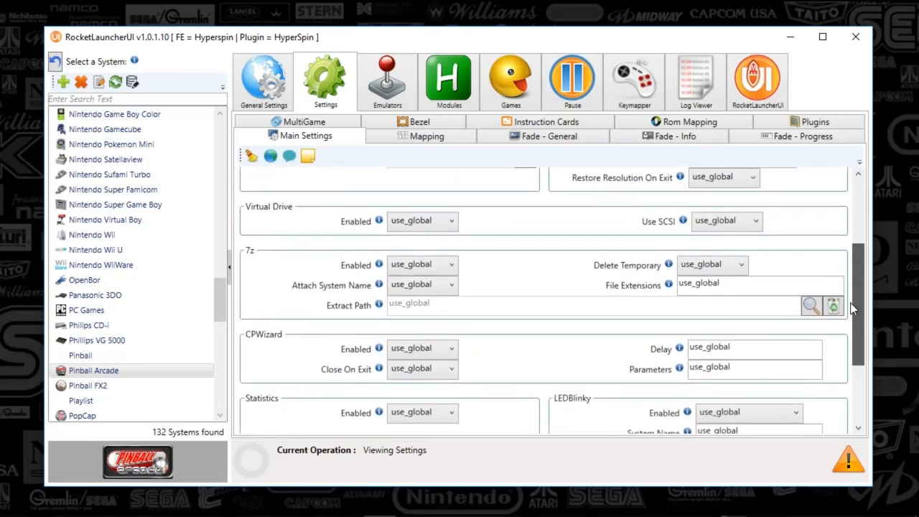
{"action": "scroll", "scroll_direction": "down", "scroll_amount": 3}
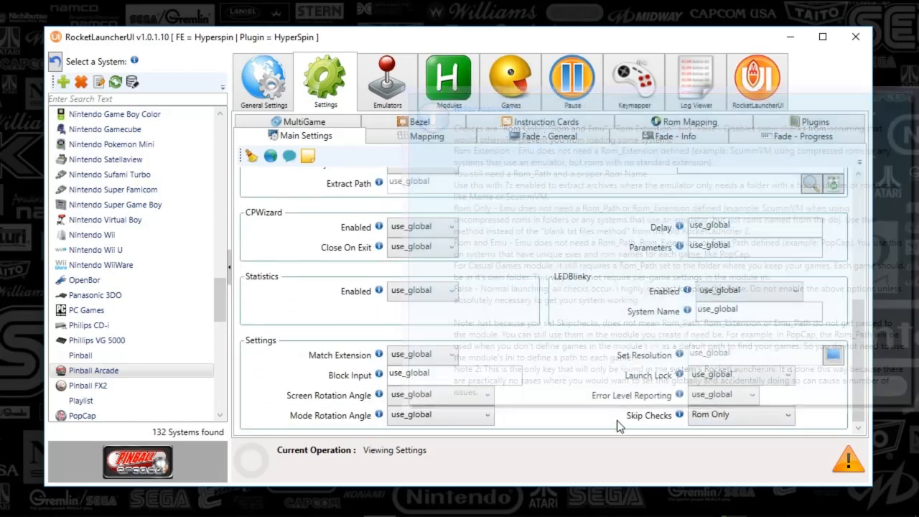
{"action": "mouse_move", "coordinate": [683, 442]}
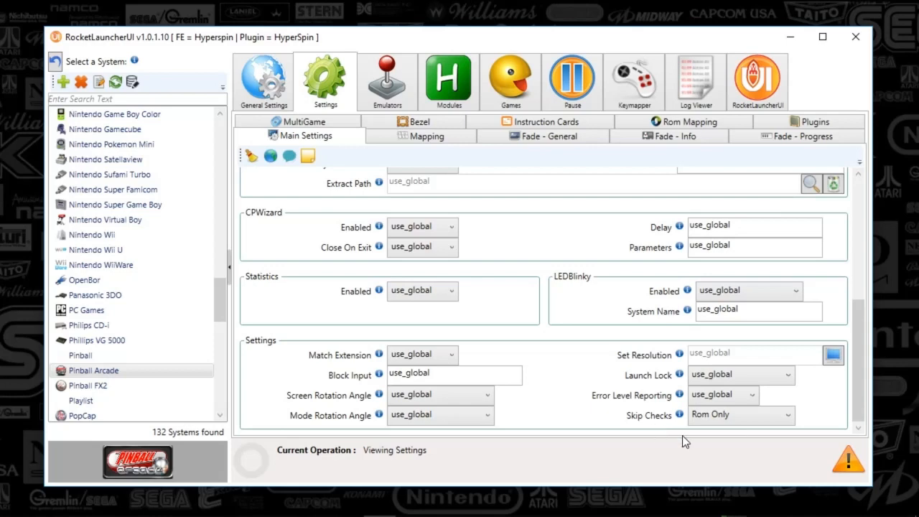
{"action": "mouse_move", "coordinate": [811, 424]}
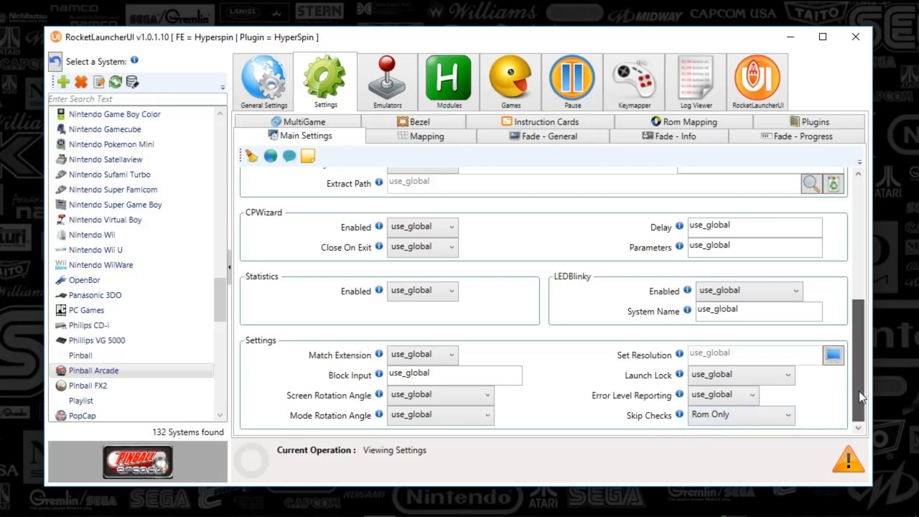
{"action": "left_click", "coordinate": [414, 121]}
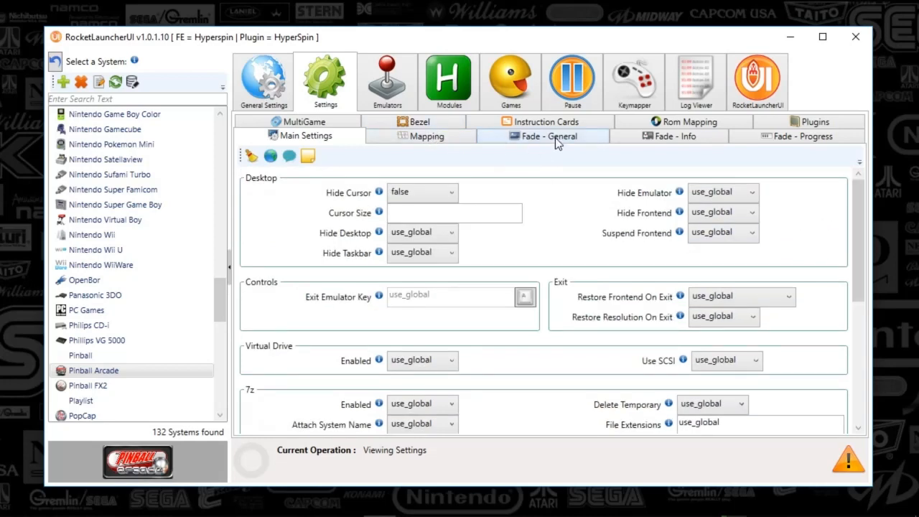
Review Pinball Arcade's Fade - General settings, leaving the fade-in transition at LegacyFadeInTransition.
{"action": "left_click", "coordinate": [549, 135]}
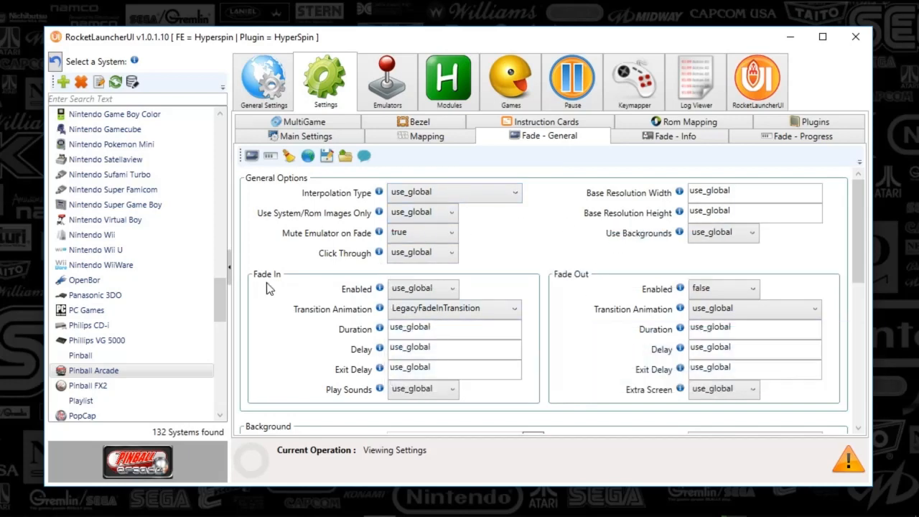
{"action": "mouse_move", "coordinate": [325, 317]}
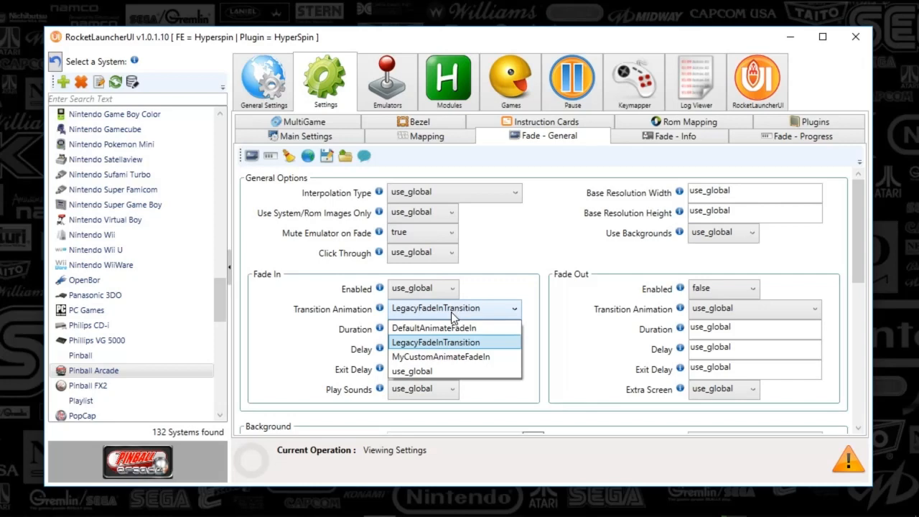
{"action": "mouse_move", "coordinate": [560, 298]}
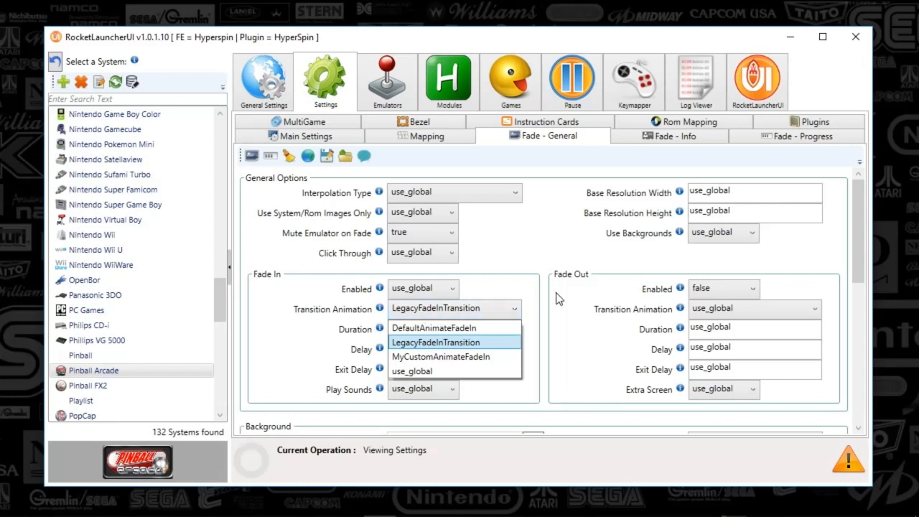
{"action": "mouse_move", "coordinate": [499, 318]}
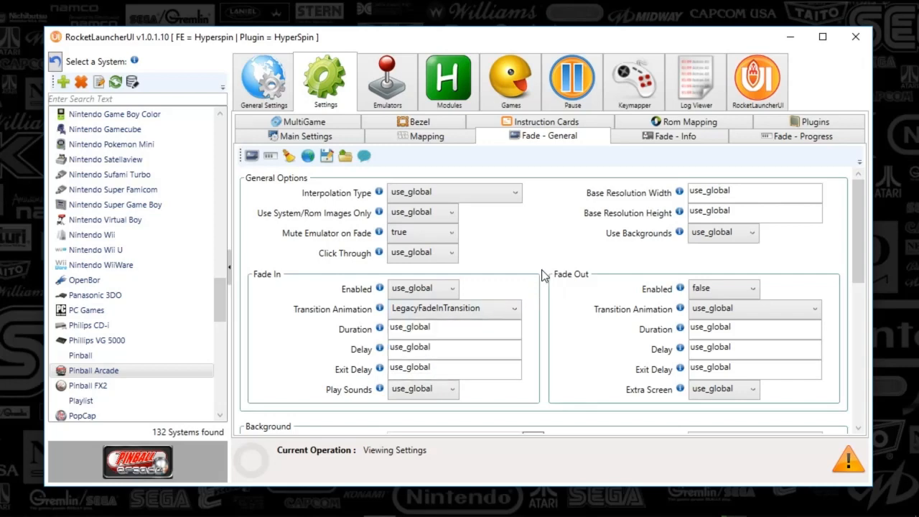
{"action": "mouse_move", "coordinate": [540, 316]}
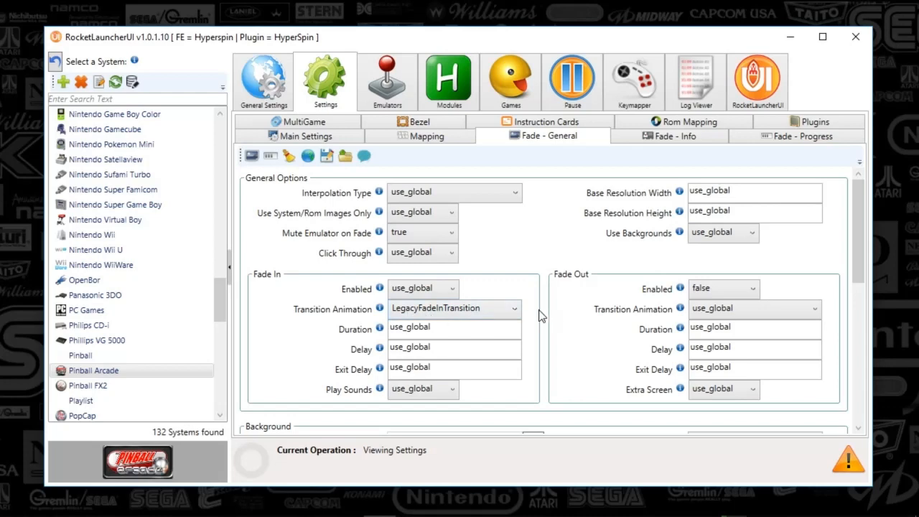
{"action": "mouse_move", "coordinate": [679, 287]}
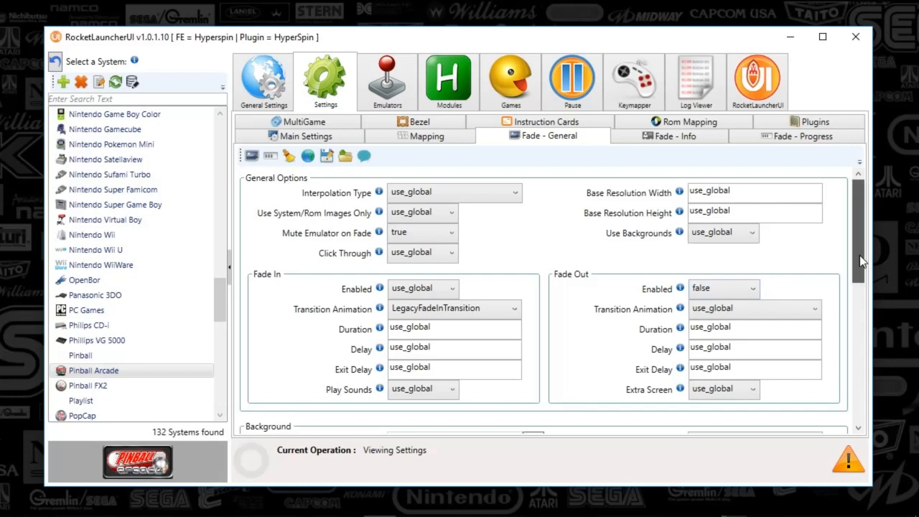
{"action": "mouse_move", "coordinate": [861, 261]}
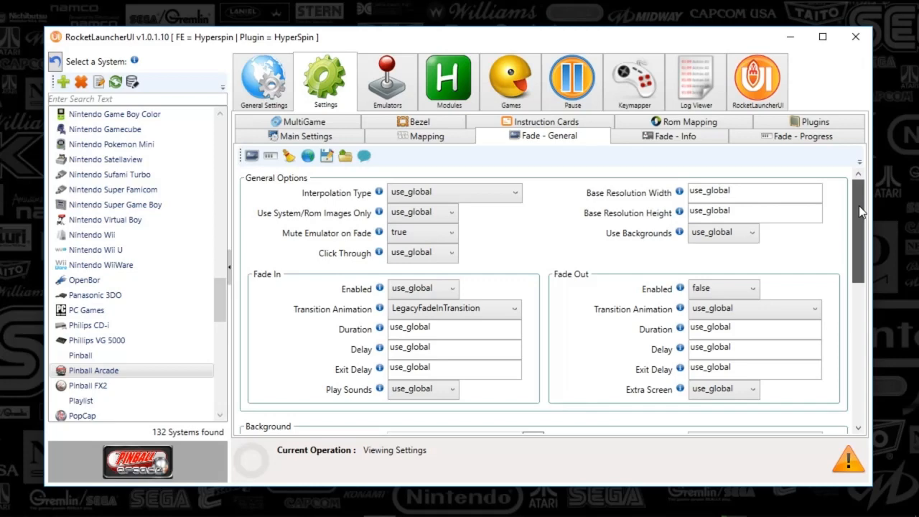
{"action": "scroll", "scroll_direction": "down", "scroll_amount": 3}
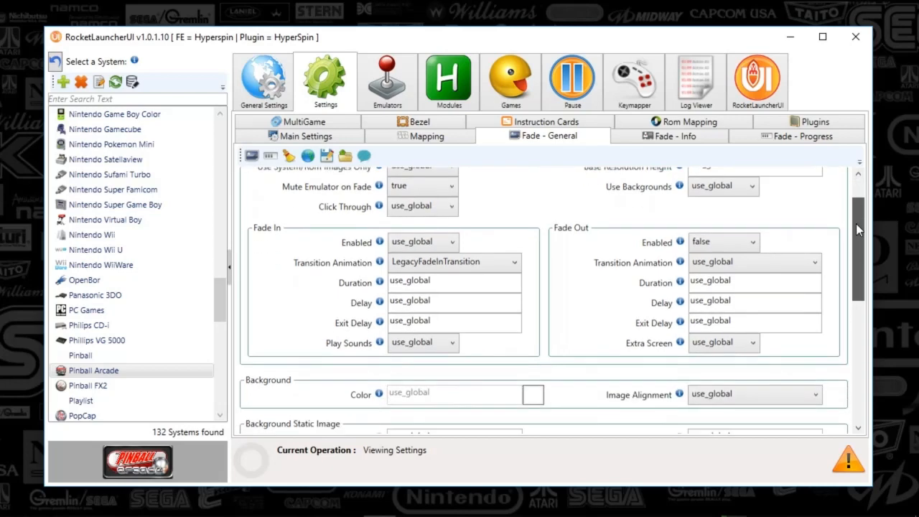
{"action": "scroll", "scroll_direction": "up", "scroll_amount": 3}
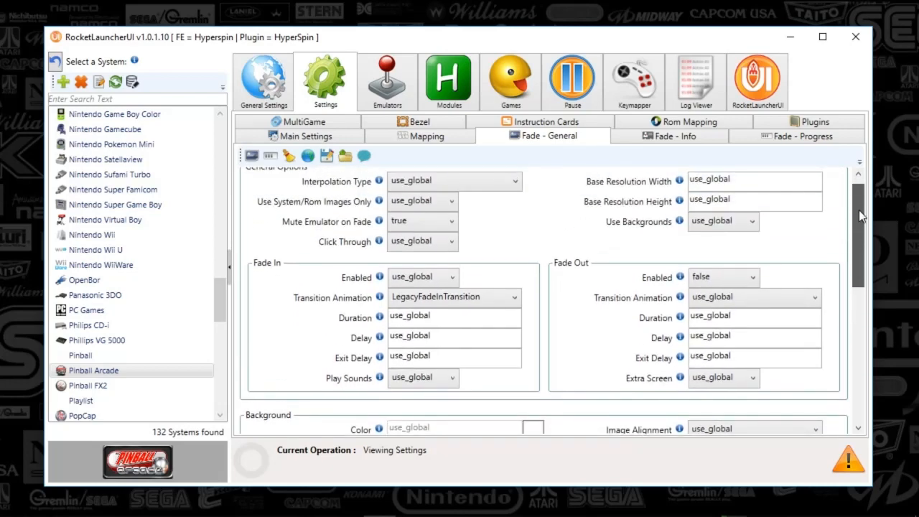
{"action": "scroll", "scroll_direction": "down", "scroll_amount": 3}
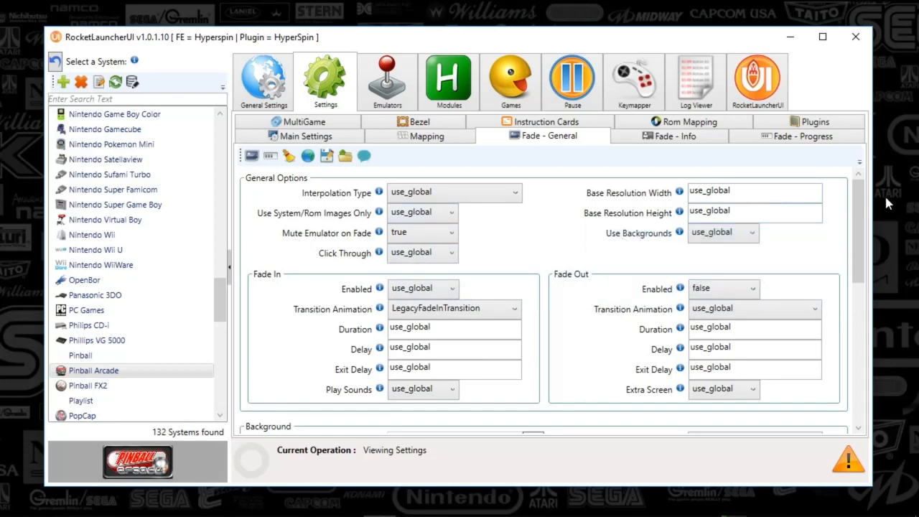
{"action": "scroll", "scroll_direction": "down", "scroll_amount": 3}
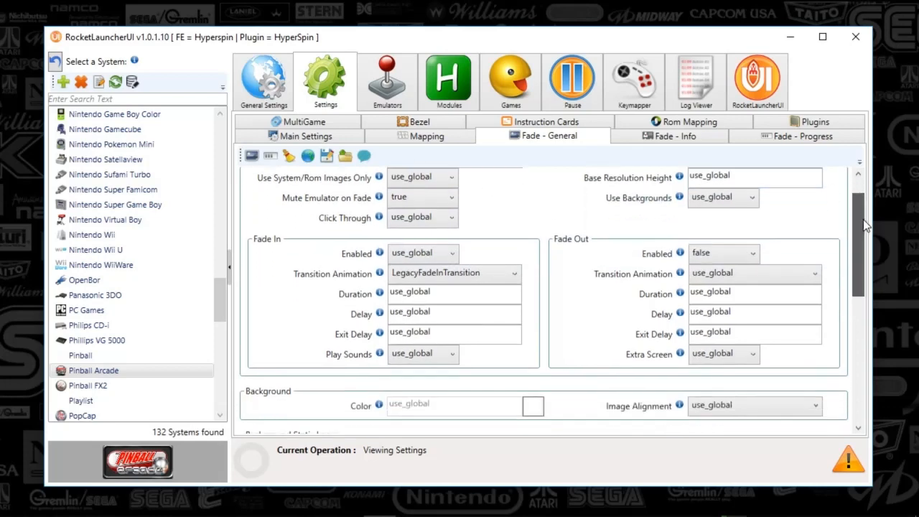
{"action": "scroll", "scroll_direction": "down", "scroll_amount": 3}
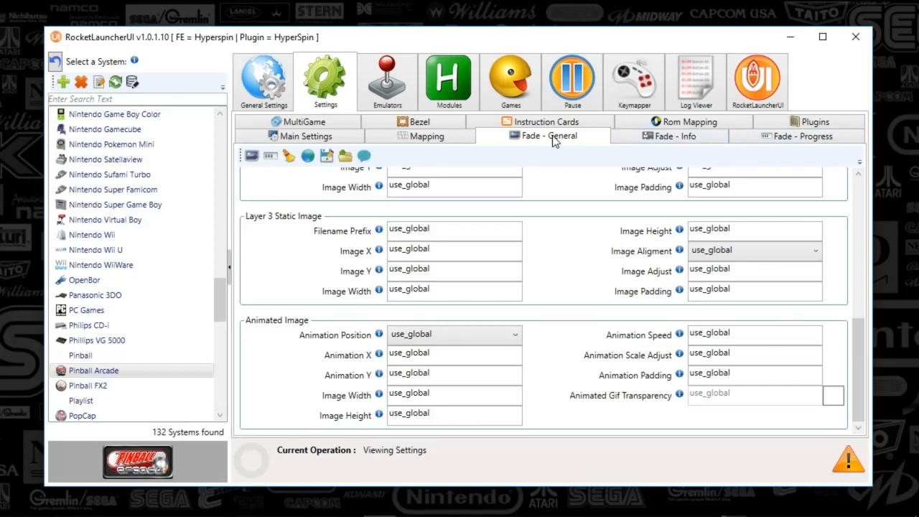
Review Pinball Arcade's bezel settings, with bezels disabled and other options at use_global.
{"action": "left_click", "coordinate": [419, 121]}
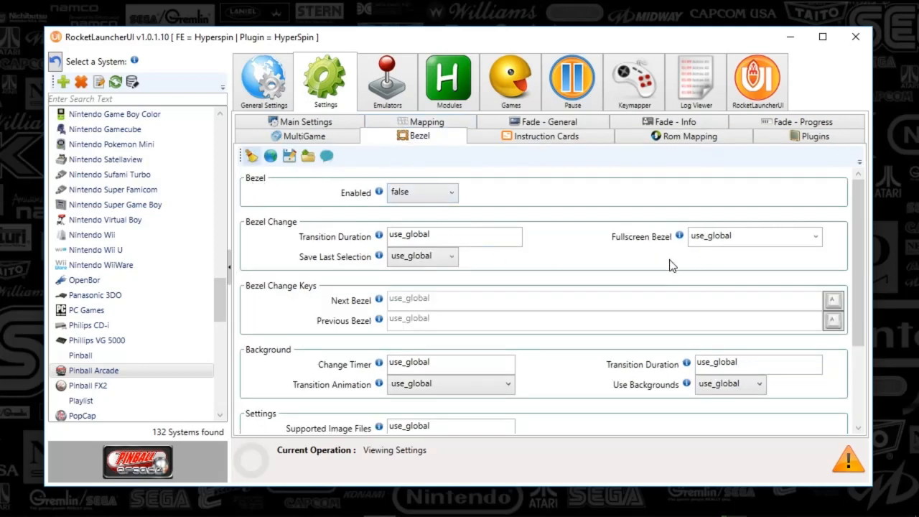
{"action": "scroll", "scroll_direction": "down", "scroll_amount": 3}
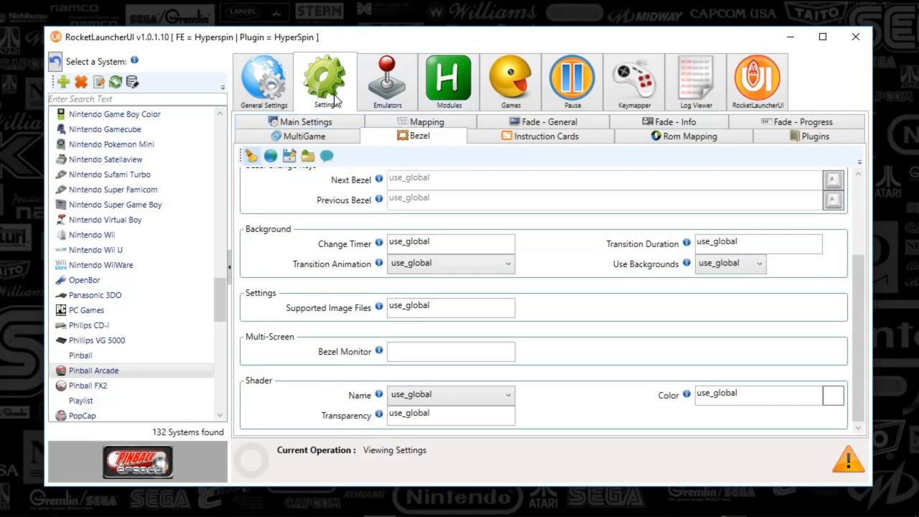
{"action": "mouse_move", "coordinate": [387, 79]}
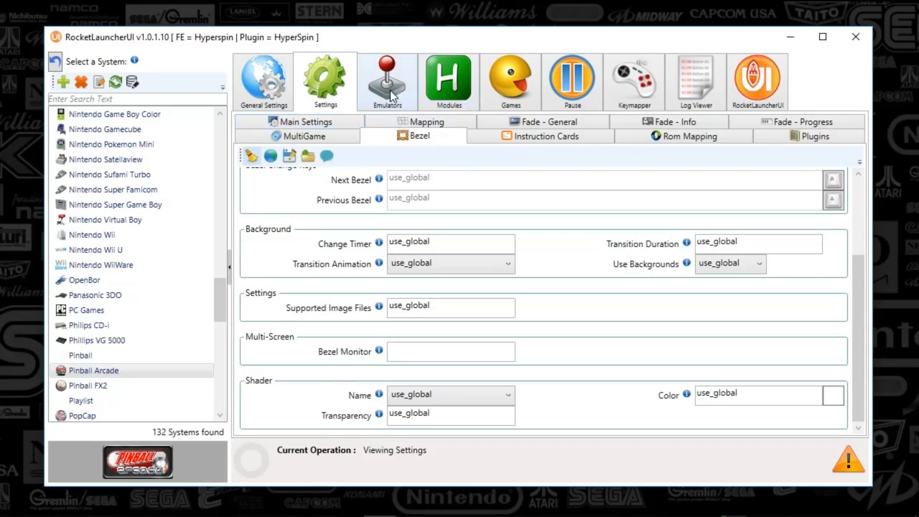
Review the Pinball Arcade system's Emulators page showing Pinball Arcade as default emulator.
{"action": "left_click", "coordinate": [386, 79]}
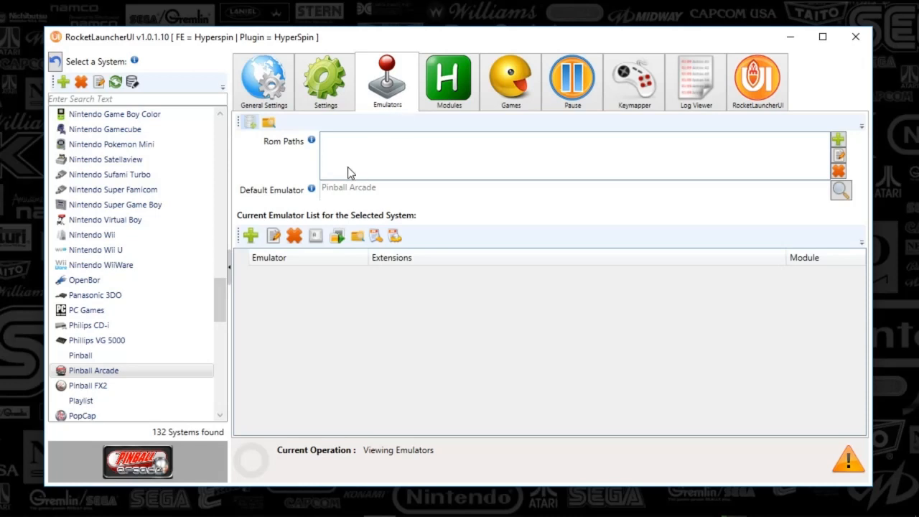
{"action": "mouse_move", "coordinate": [583, 160]}
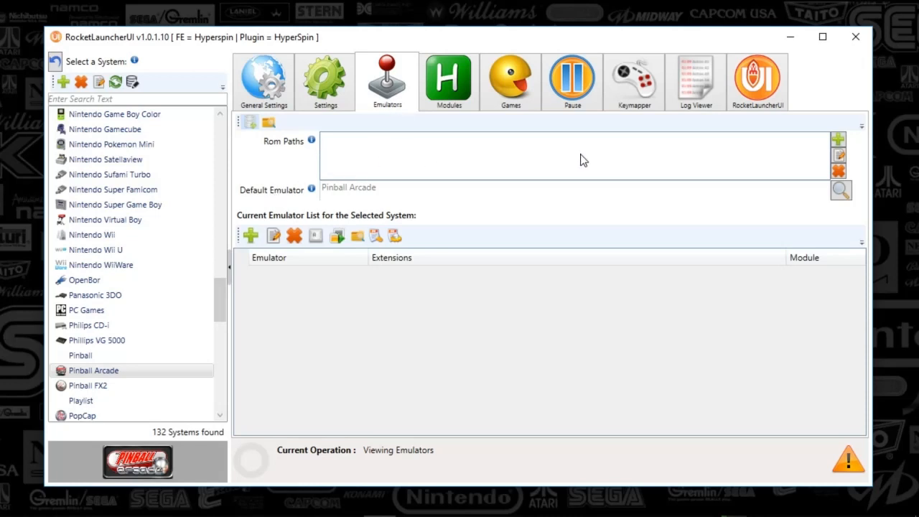
{"action": "mouse_move", "coordinate": [405, 227]}
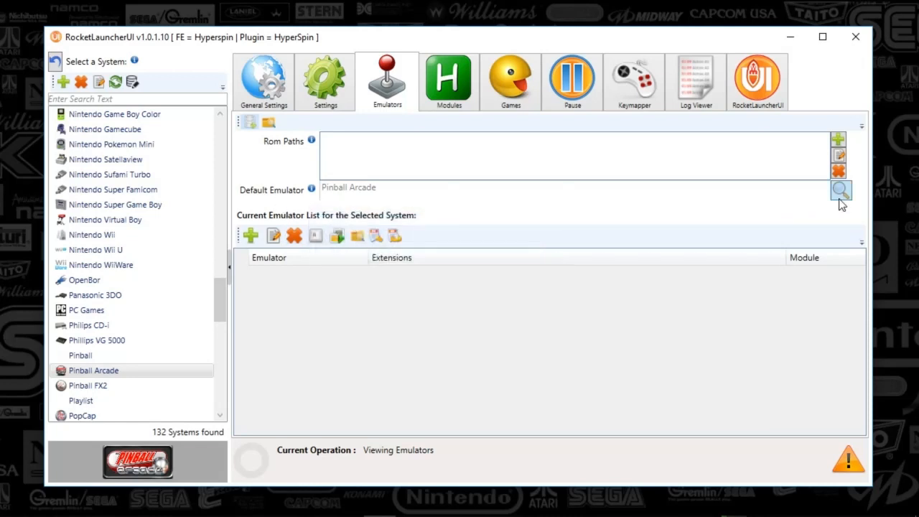
{"action": "left_click", "coordinate": [841, 189]}
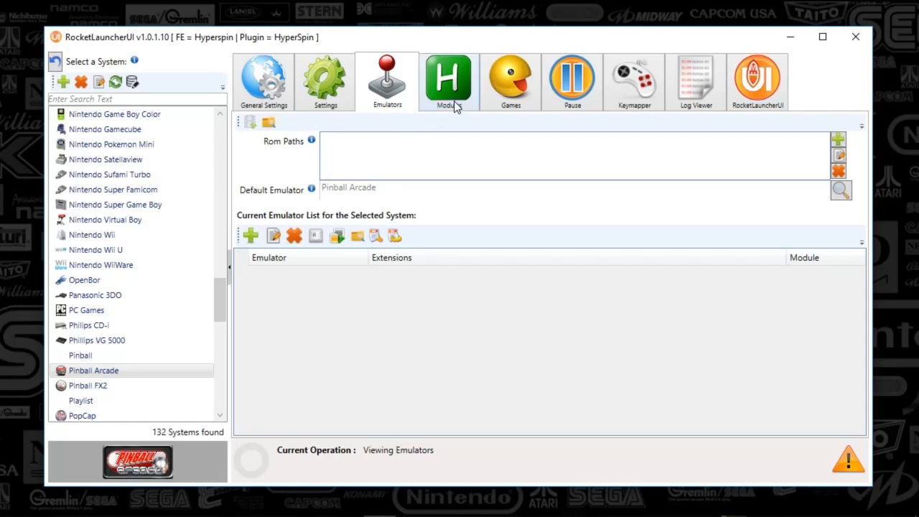
Show the installed Pinball Arcade.ahk module, version 2.1.2 for emulator v1.49.9.
{"action": "left_click", "coordinate": [448, 80]}
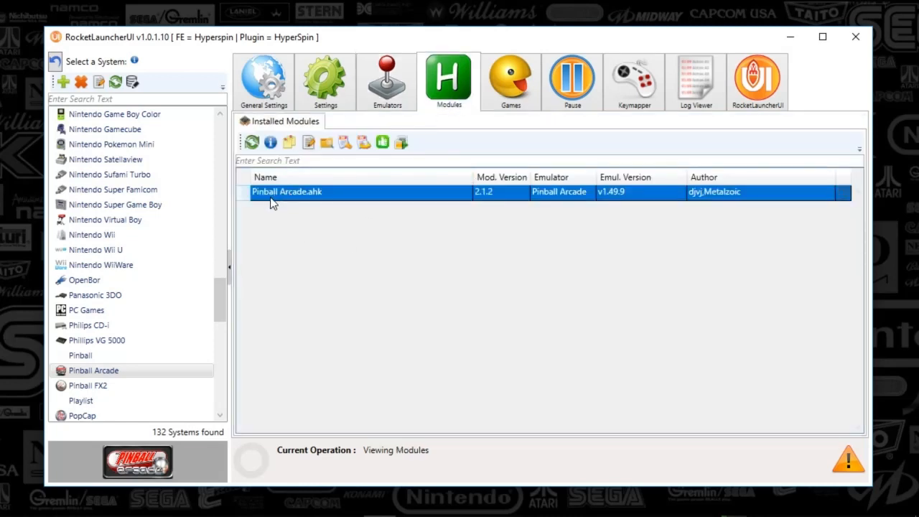
{"action": "mouse_move", "coordinate": [485, 356]}
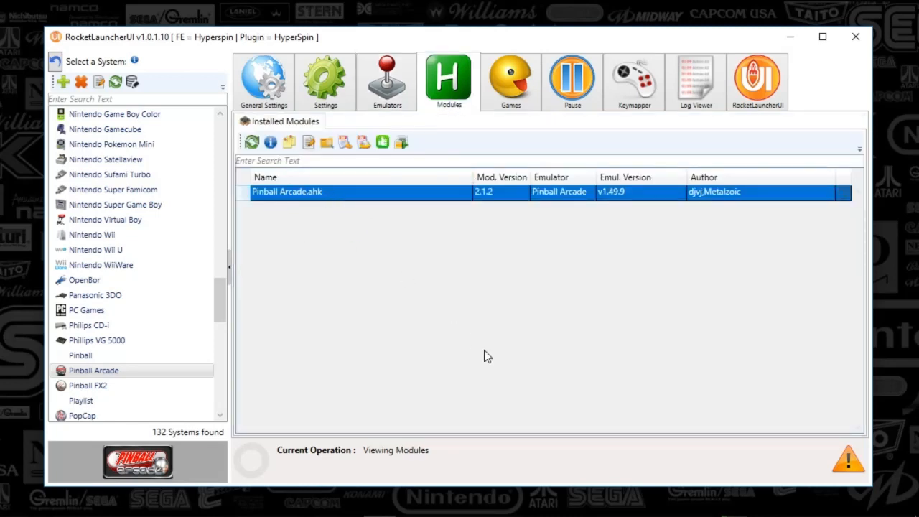
{"action": "mouse_move", "coordinate": [510, 356]}
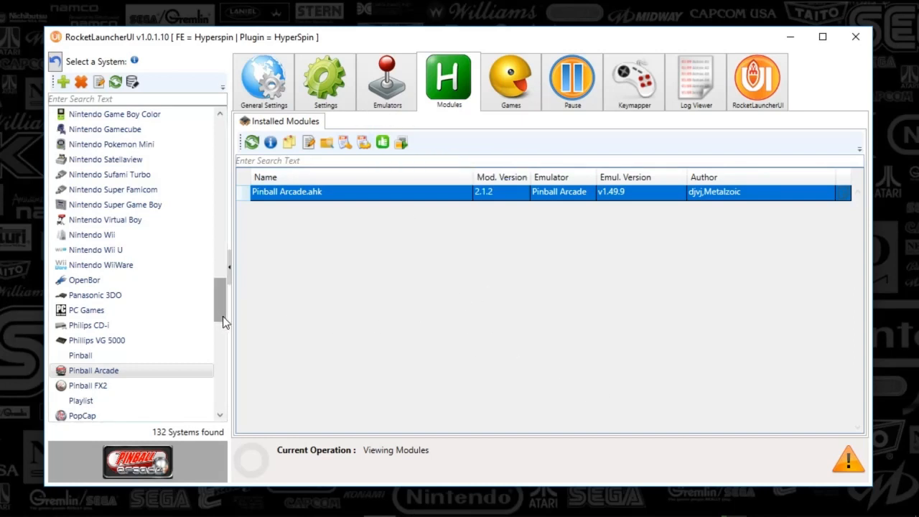
{"action": "mouse_move", "coordinate": [715, 511]}
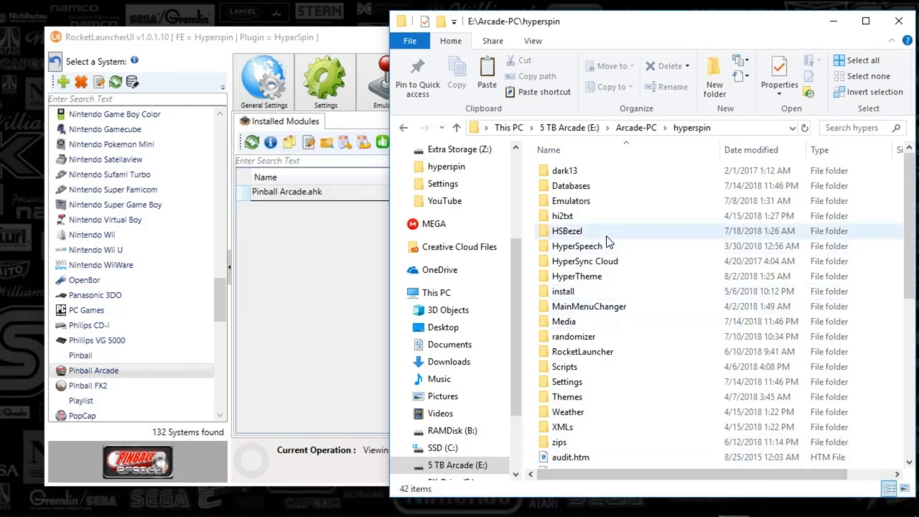
Navigate into RocketLauncher > Modules > Pinball Arcade and open Pinball Arcade.ini in Notepad.
{"action": "left_click", "coordinate": [583, 350]}
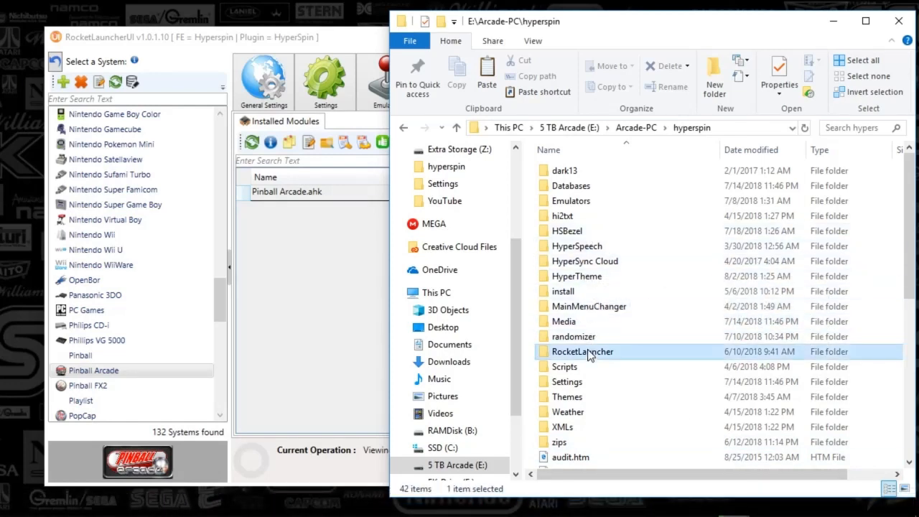
{"action": "double_click", "coordinate": [582, 350]}
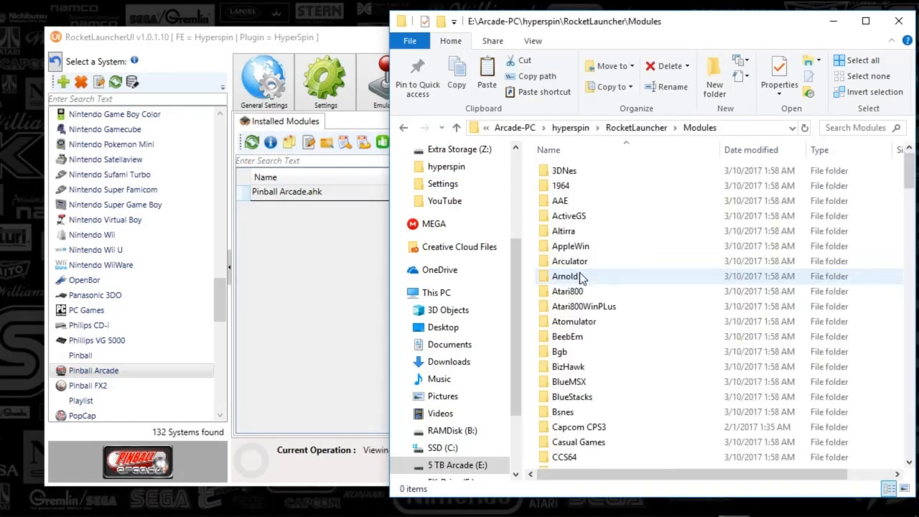
{"action": "scroll", "scroll_direction": "down", "scroll_amount": 3}
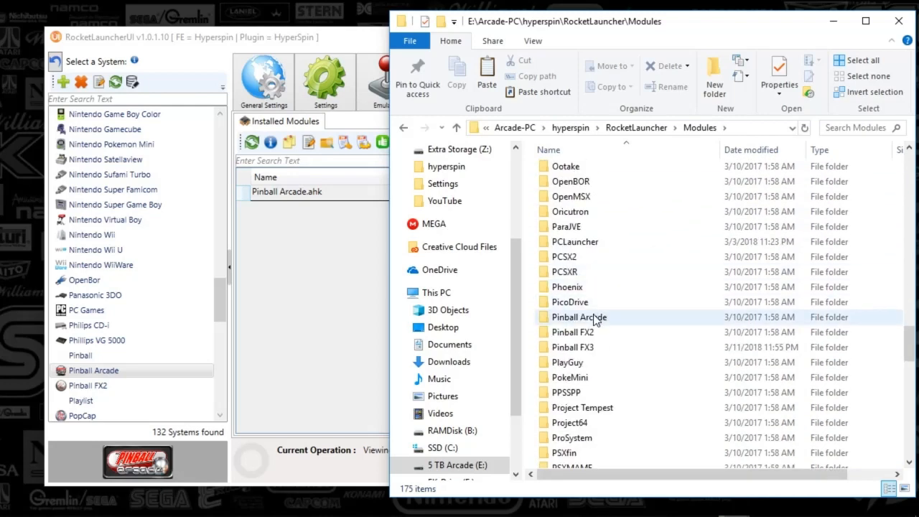
{"action": "double_click", "coordinate": [577, 317]}
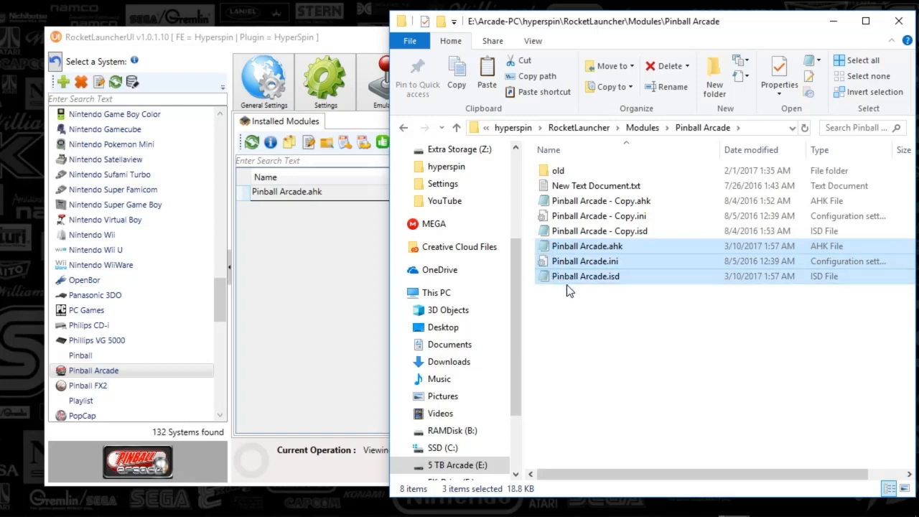
{"action": "mouse_move", "coordinate": [600, 307]}
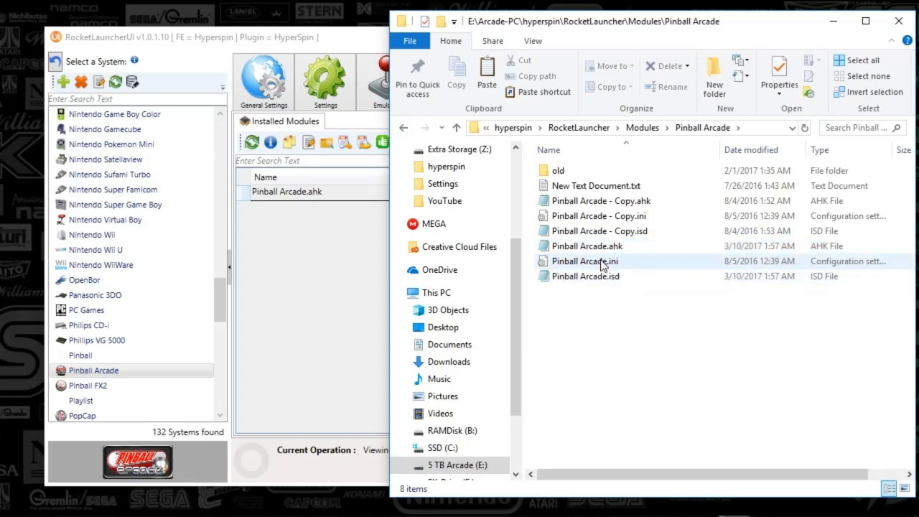
{"action": "mouse_move", "coordinate": [582, 261]}
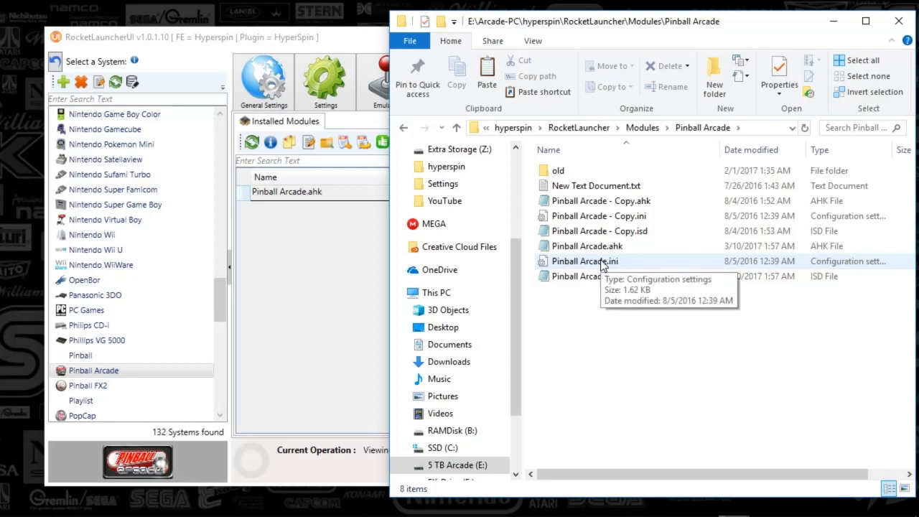
{"action": "double_click", "coordinate": [586, 261]}
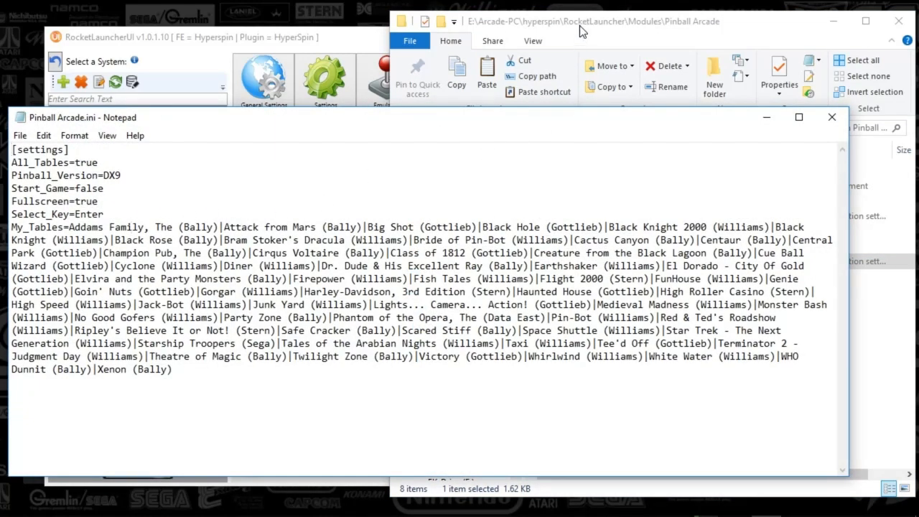
{"action": "mouse_move", "coordinate": [75, 278]}
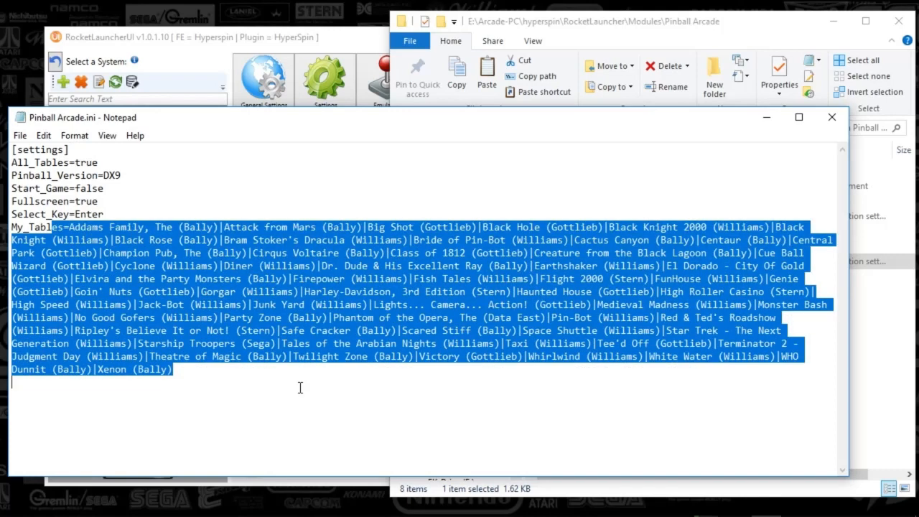
Review the My_Tables list in Pinball Arcade.ini, selecting the Firepower (Williams) table name.
{"action": "left_click", "coordinate": [290, 382]}
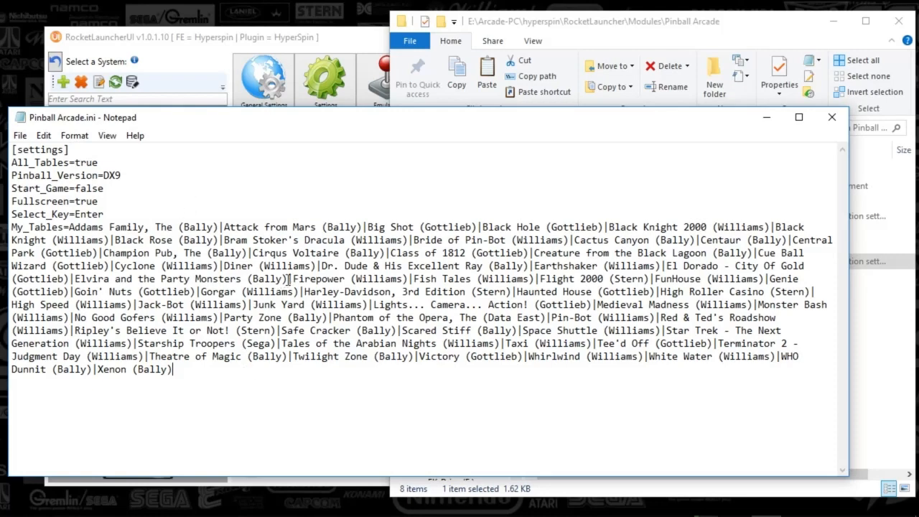
{"action": "double_click", "coordinate": [319, 279]}
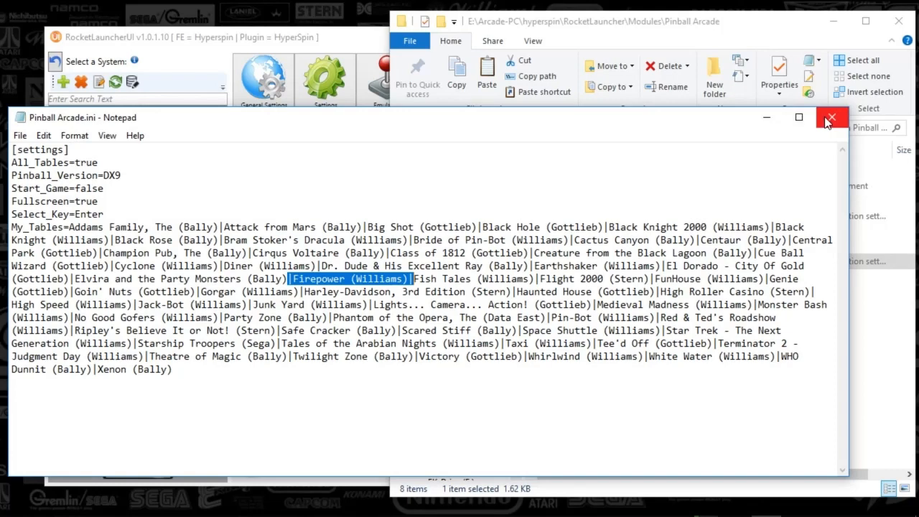
{"action": "mouse_move", "coordinate": [830, 122]}
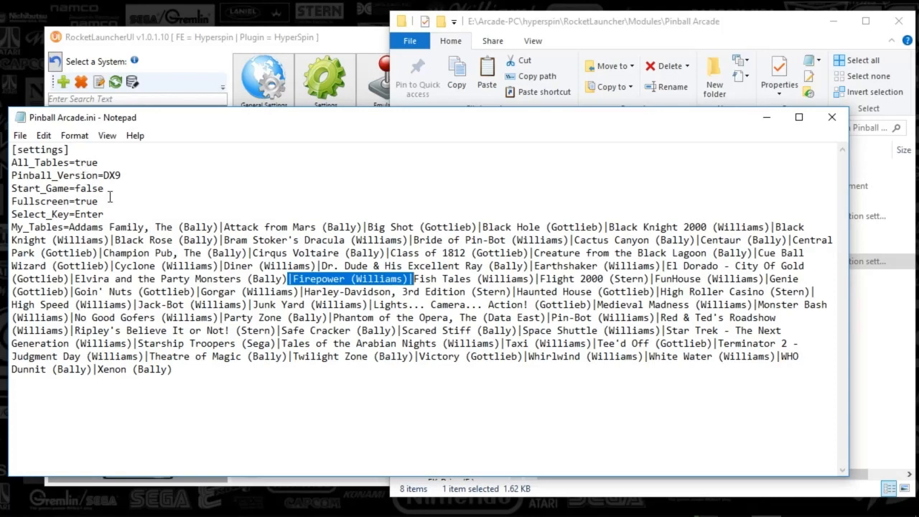
{"action": "mouse_move", "coordinate": [149, 215]}
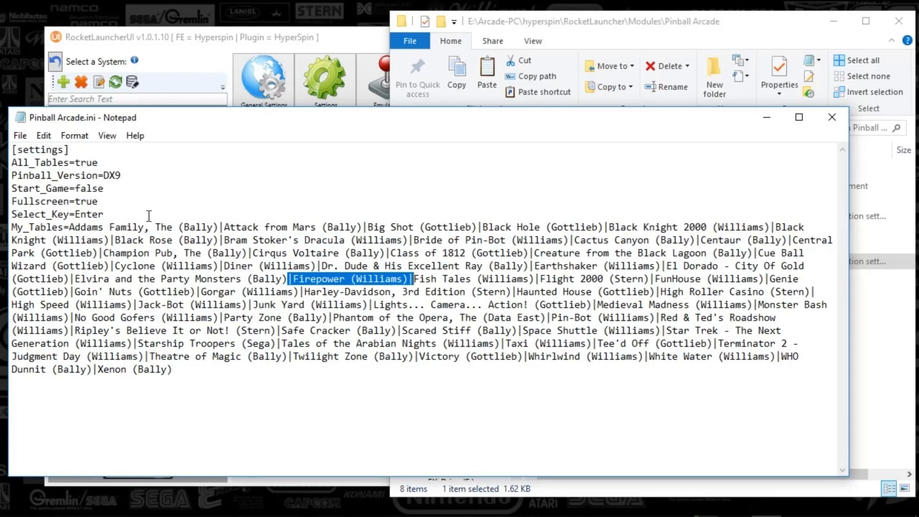
{"action": "mouse_move", "coordinate": [307, 357]}
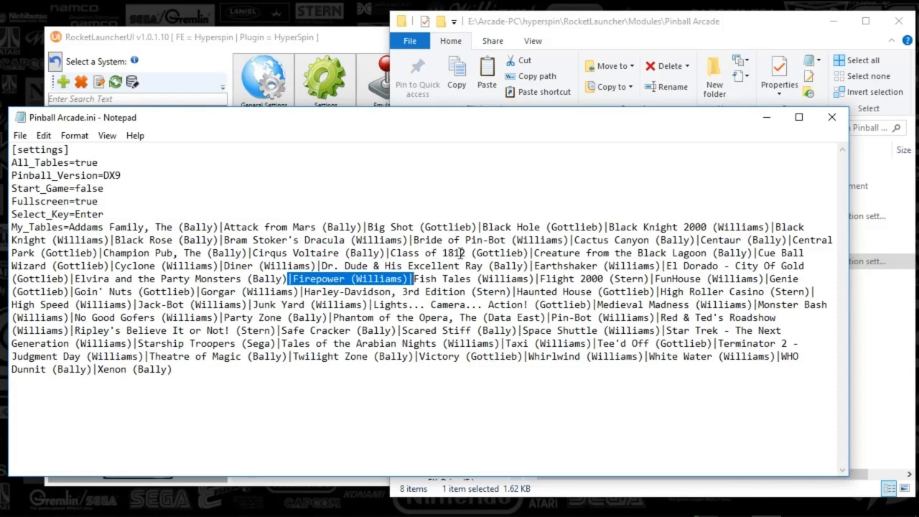
{"action": "mouse_move", "coordinate": [459, 253]}
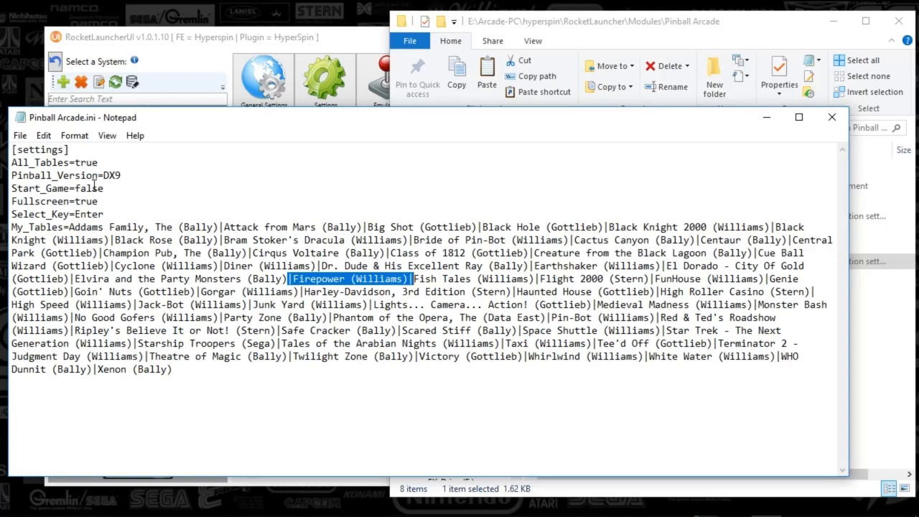
{"action": "mouse_move", "coordinate": [94, 183]}
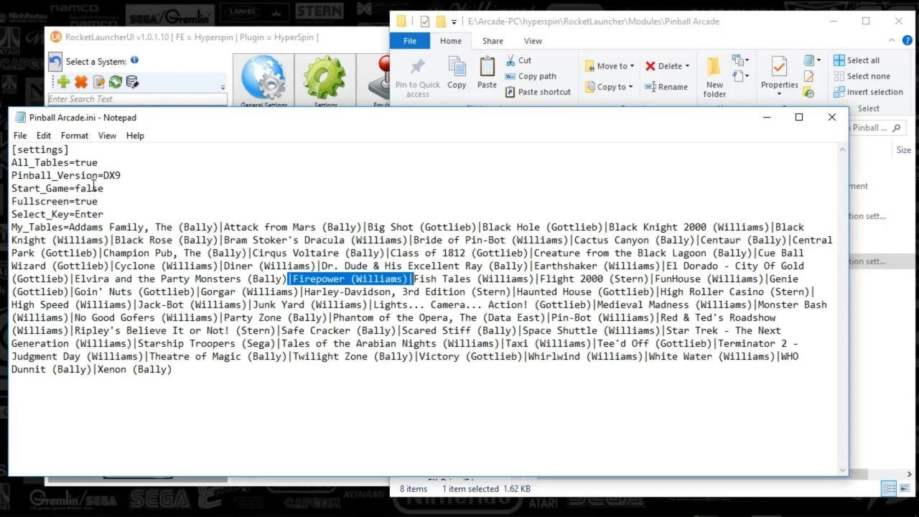
{"action": "mouse_move", "coordinate": [442, 216]}
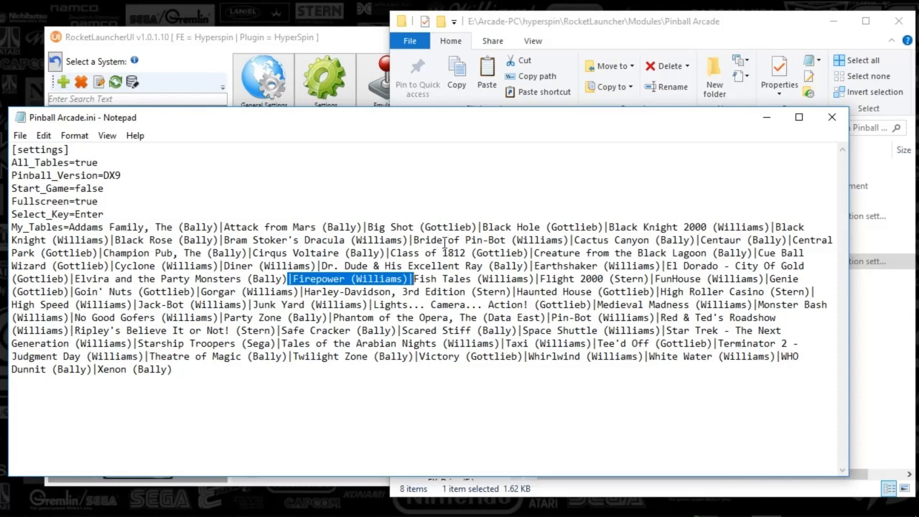
{"action": "mouse_move", "coordinate": [652, 191]}
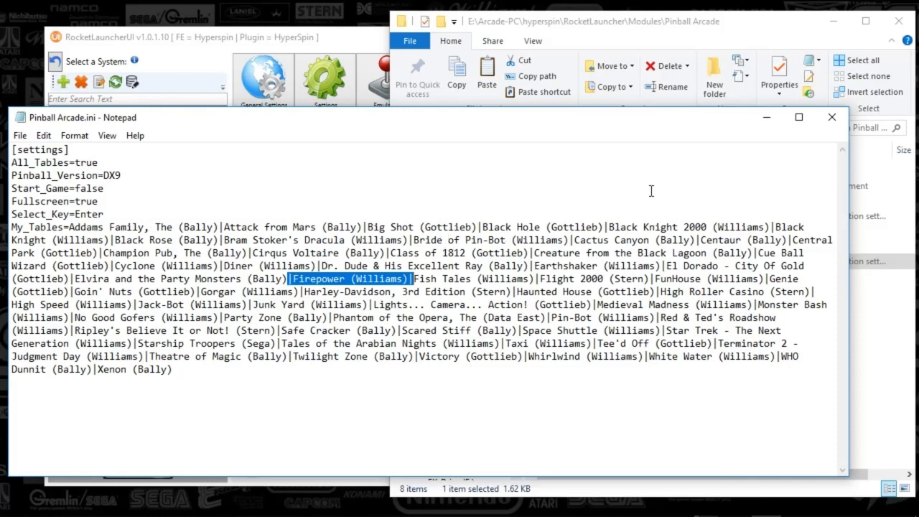
{"action": "mouse_move", "coordinate": [717, 178]}
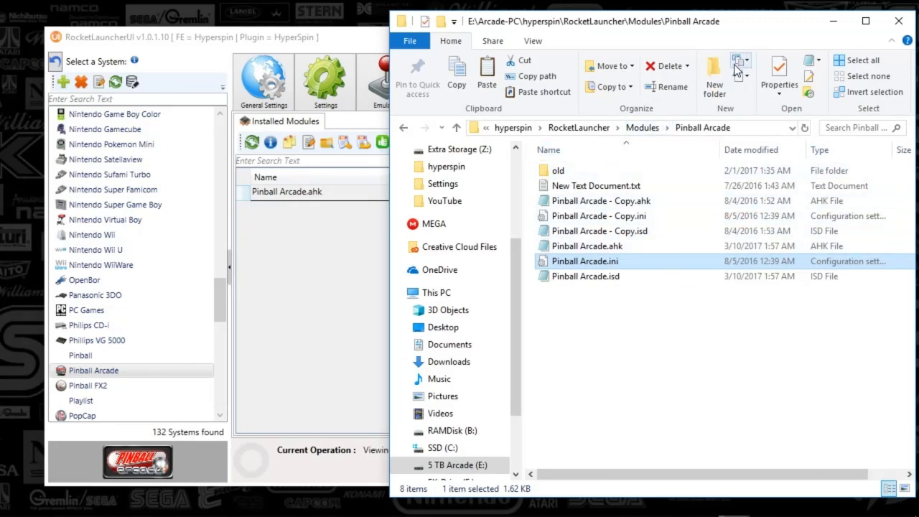
{"action": "mouse_move", "coordinate": [832, 22]}
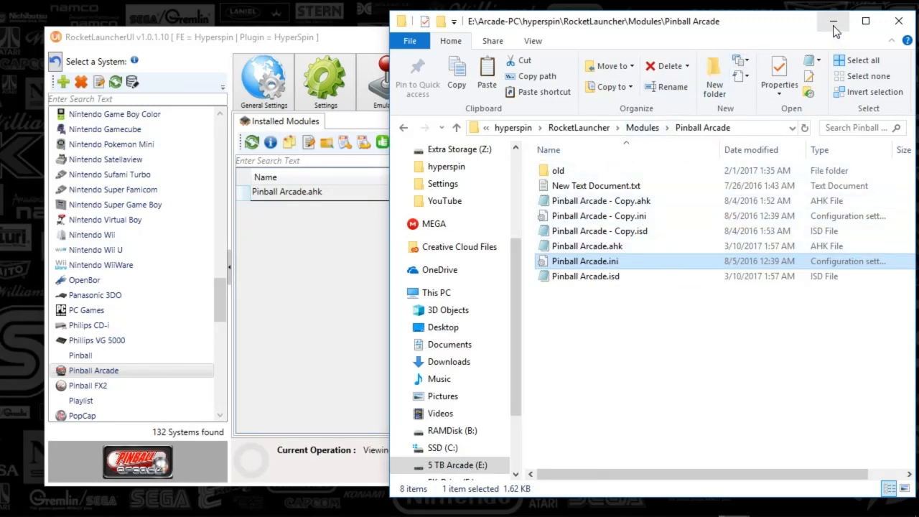
{"action": "left_click", "coordinate": [833, 22]}
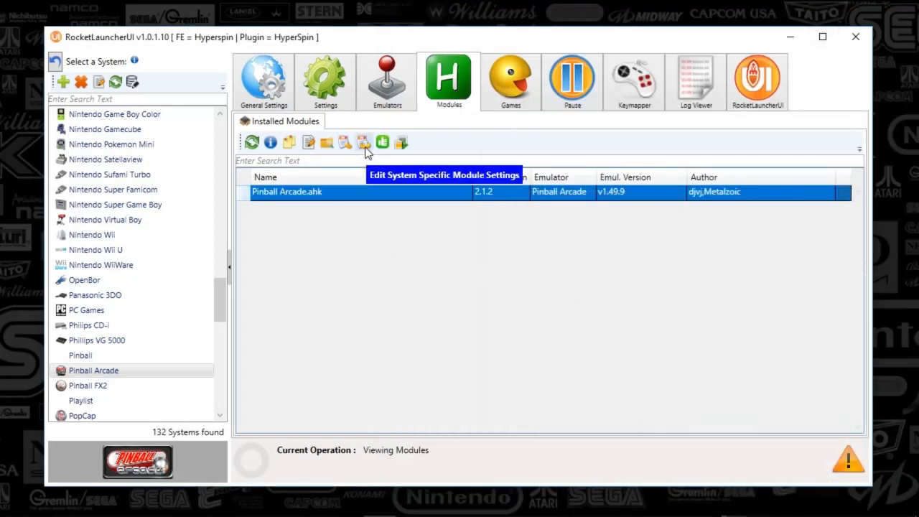
{"action": "mouse_move", "coordinate": [470, 336]}
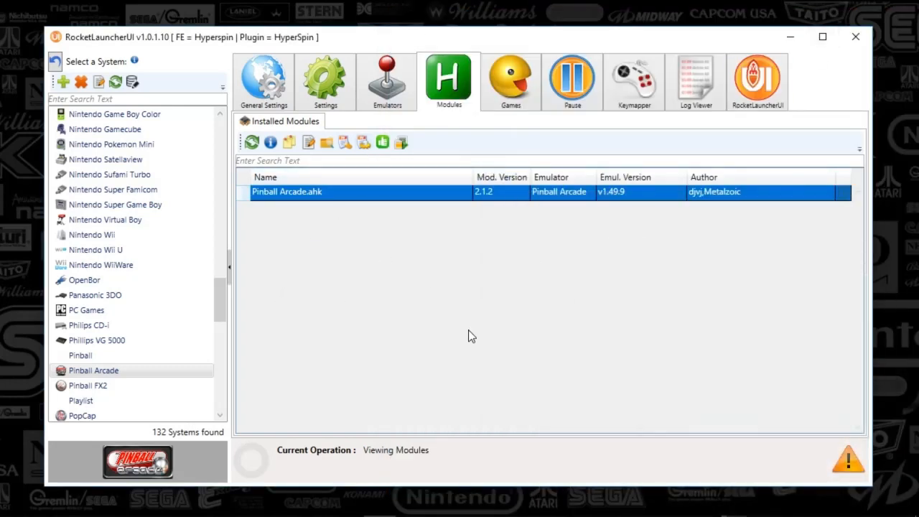
{"action": "mouse_move", "coordinate": [460, 433]}
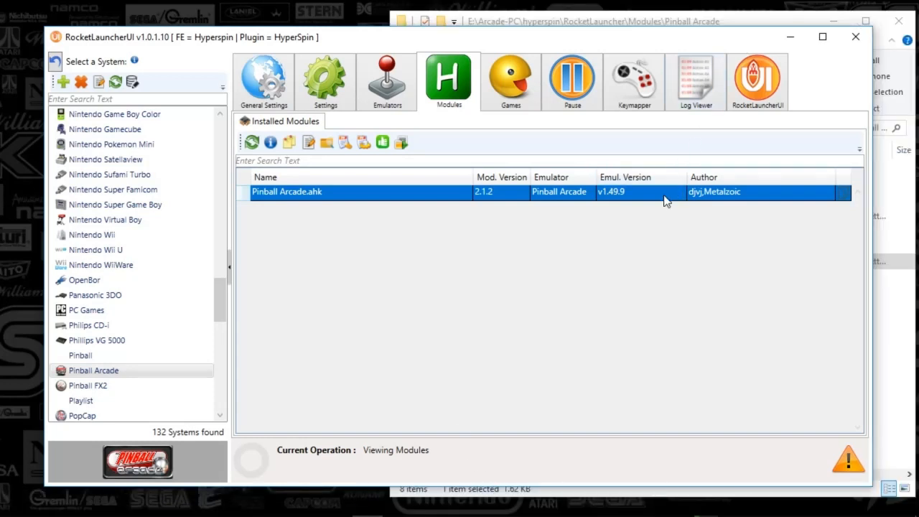
{"action": "mouse_move", "coordinate": [281, 201]}
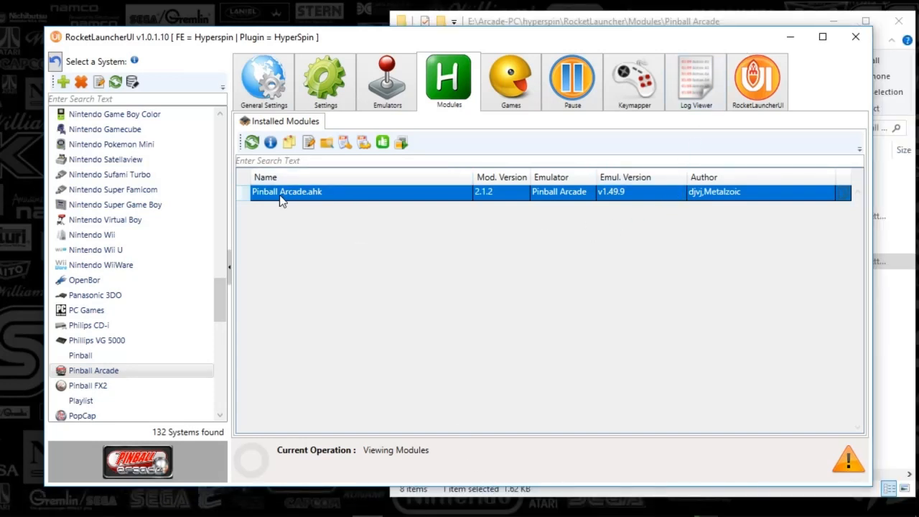
{"action": "mouse_move", "coordinate": [345, 142]}
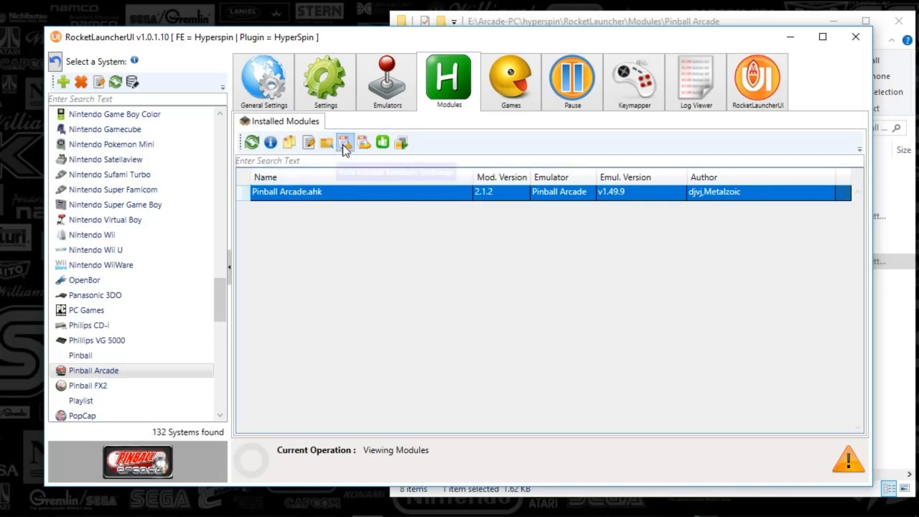
In the Pinball Arcade global module settings keep Pinball_Version on DirectX 9 and select the whole My_Tables list.
{"action": "left_click", "coordinate": [345, 142]}
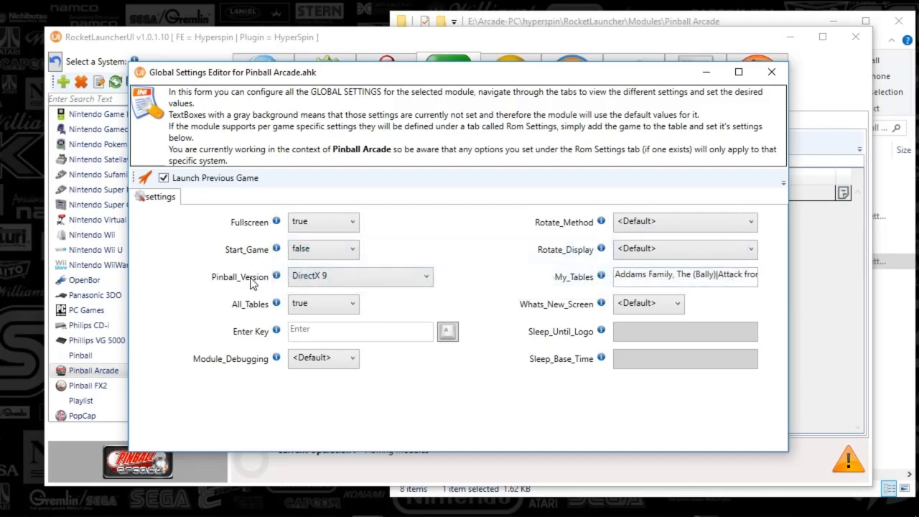
{"action": "mouse_move", "coordinate": [281, 286]}
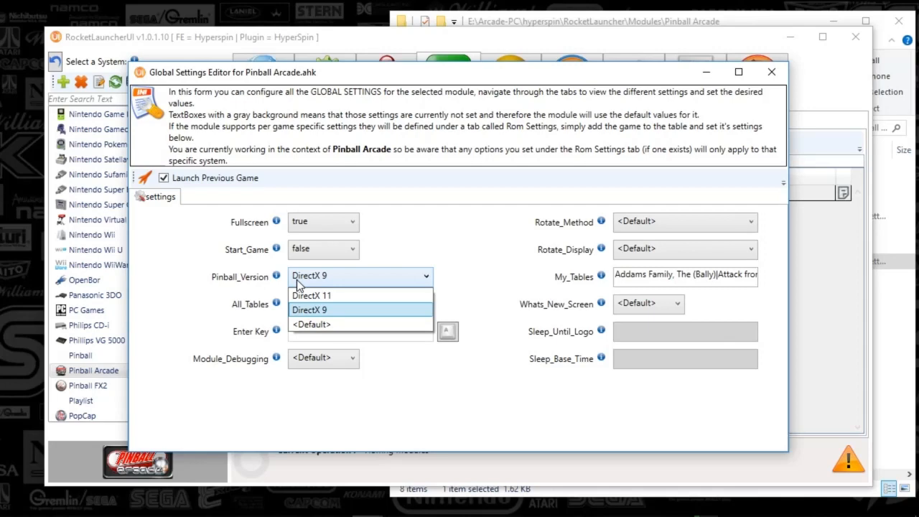
{"action": "left_click", "coordinate": [308, 311]}
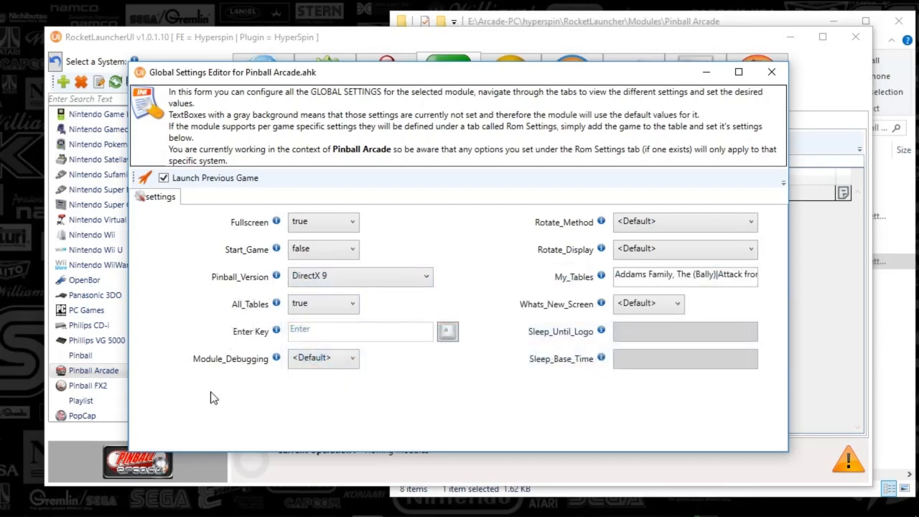
{"action": "left_click", "coordinate": [684, 276]}
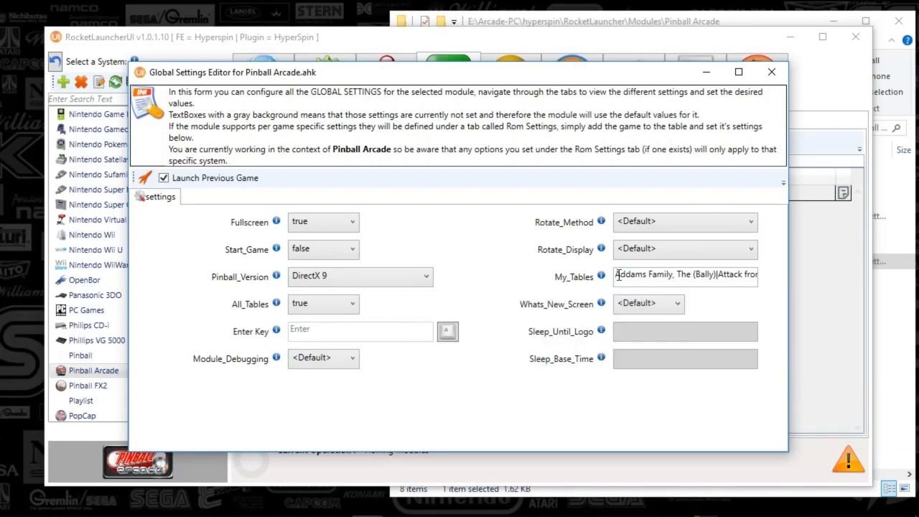
{"action": "triple_click", "coordinate": [683, 276]}
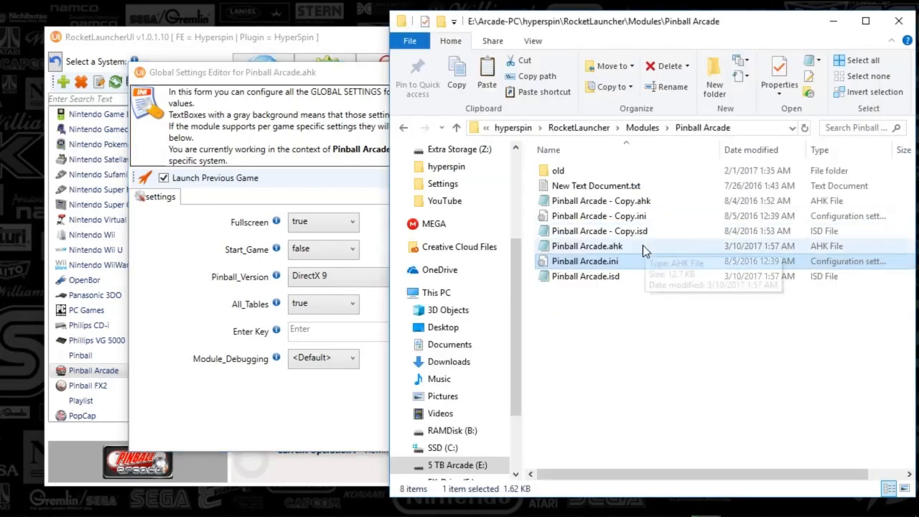
{"action": "left_click", "coordinate": [586, 261]}
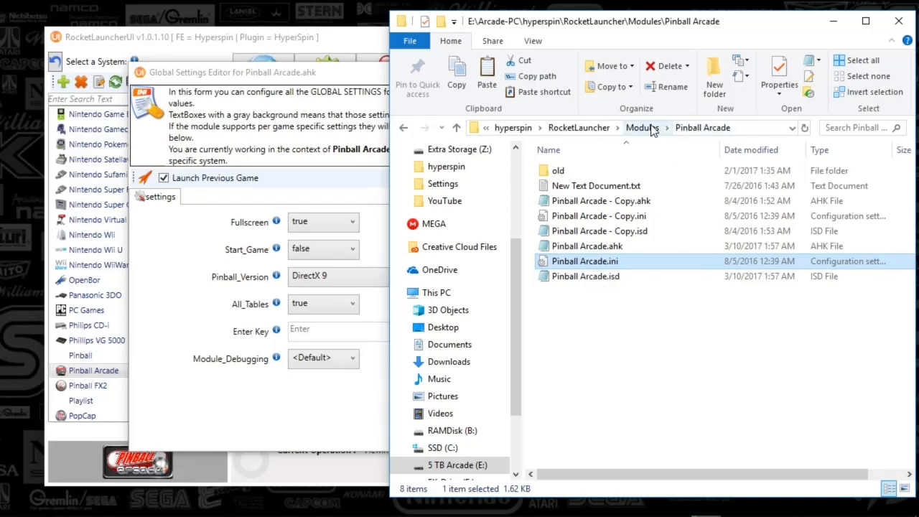
{"action": "mouse_move", "coordinate": [585, 270]}
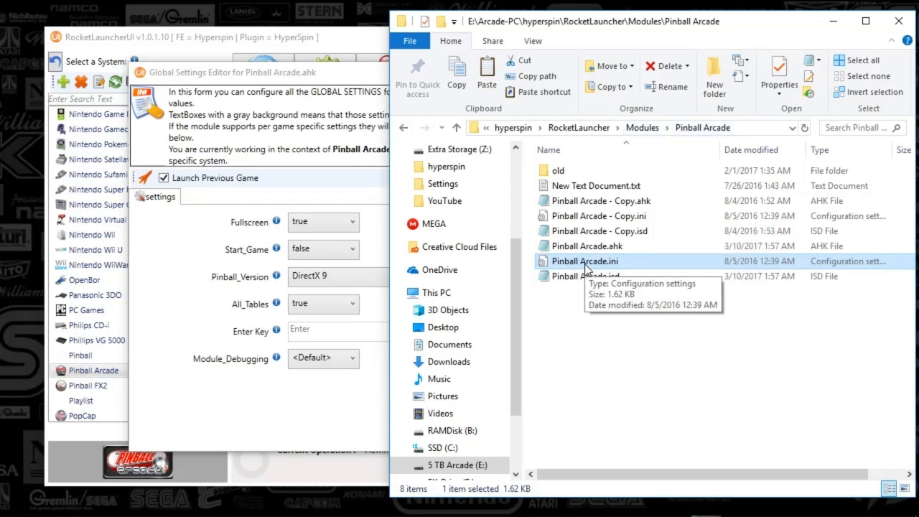
{"action": "double_click", "coordinate": [584, 261]}
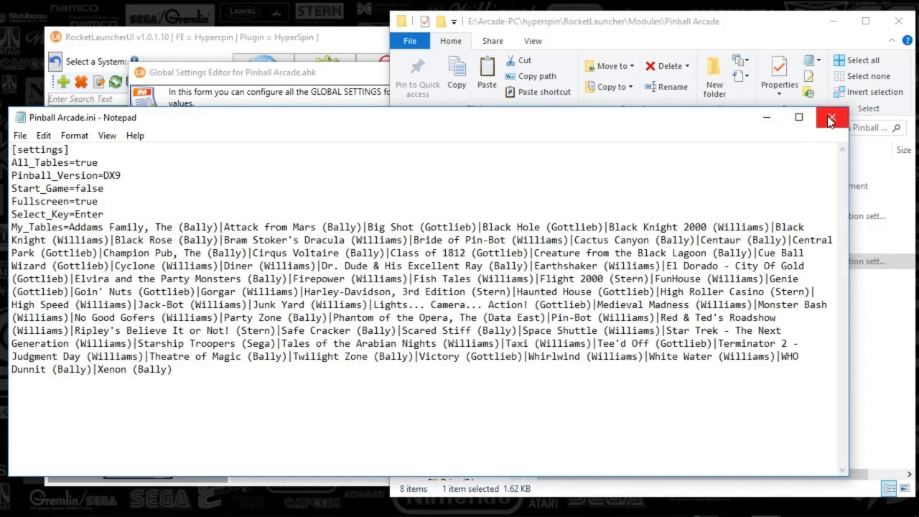
{"action": "left_click", "coordinate": [831, 117]}
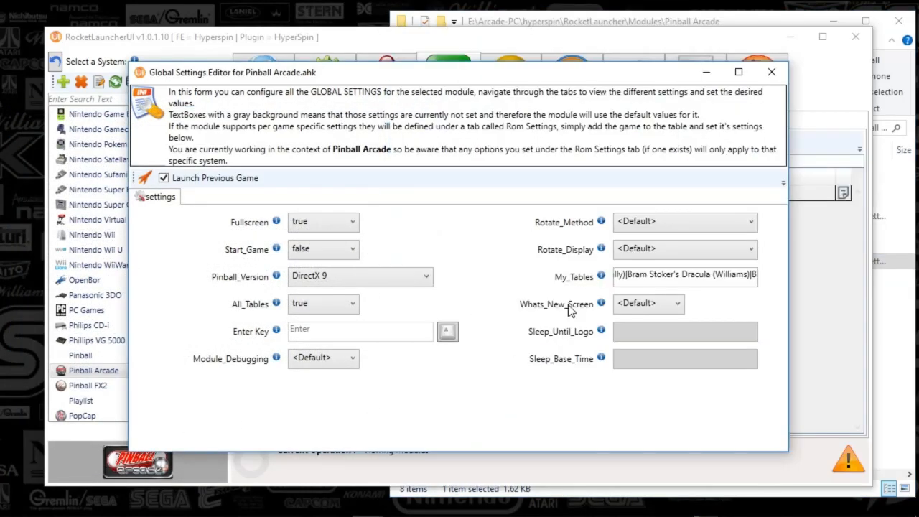
{"action": "mouse_move", "coordinate": [738, 72]}
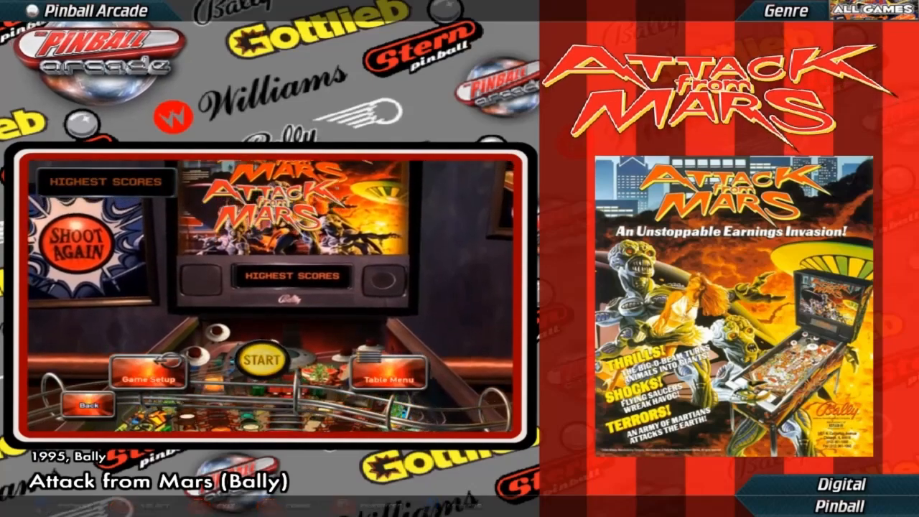
Launch Attack from Mars from the Pinball Arcade wheel, start it and continue past the table description.
{"action": "left_click", "coordinate": [262, 358]}
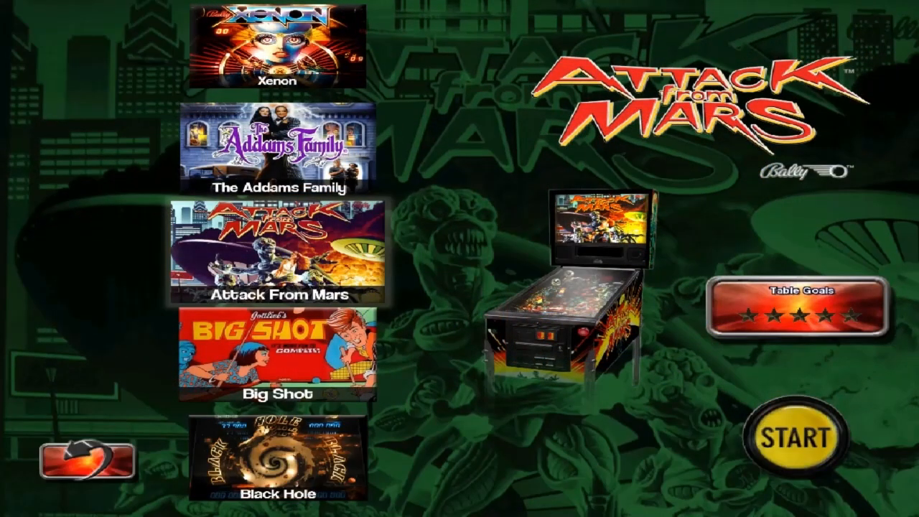
{"action": "left_click", "coordinate": [784, 438]}
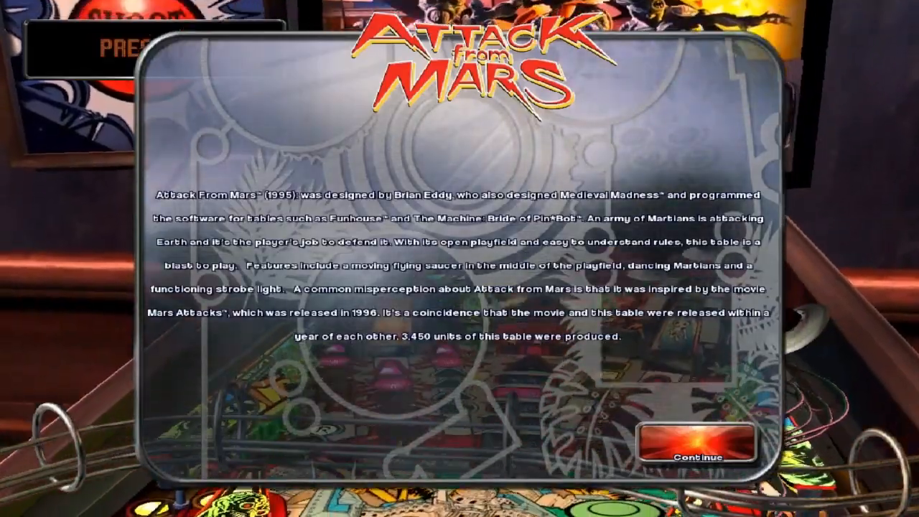
{"action": "left_click", "coordinate": [703, 448]}
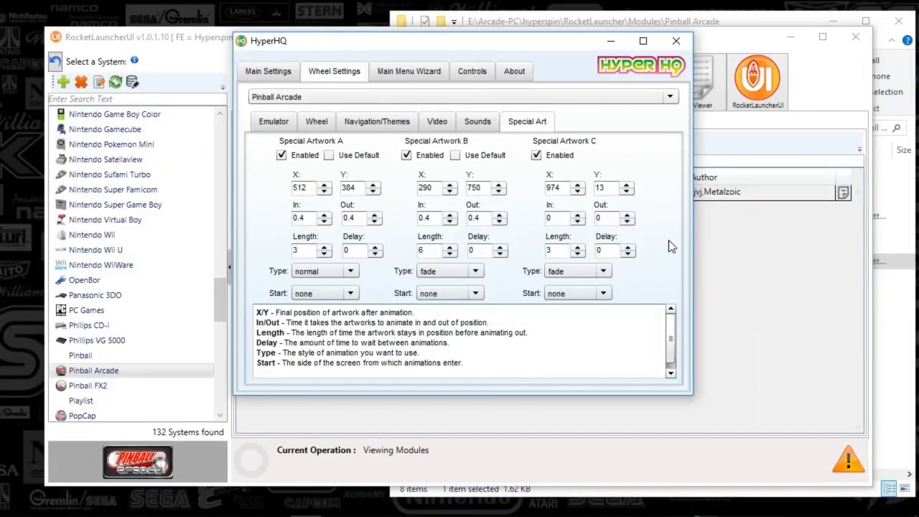
{"action": "mouse_move", "coordinate": [602, 55]}
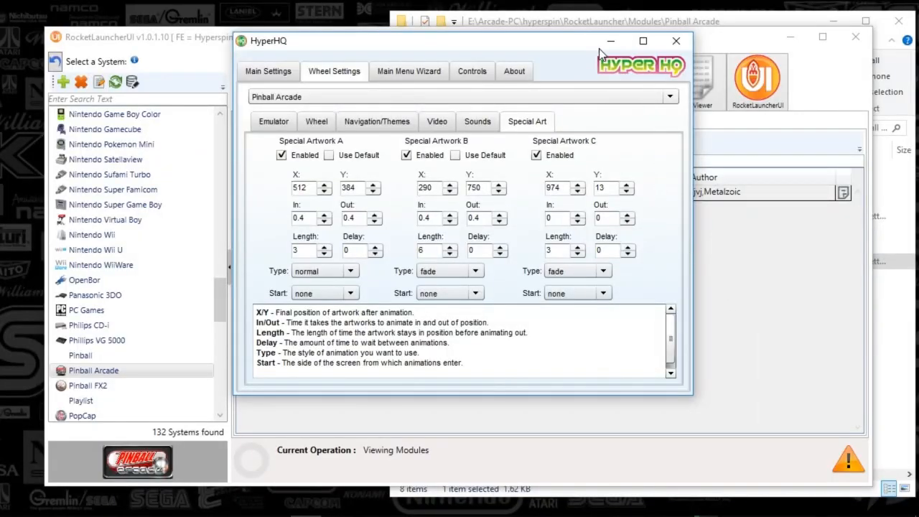
{"action": "mouse_move", "coordinate": [582, 49]}
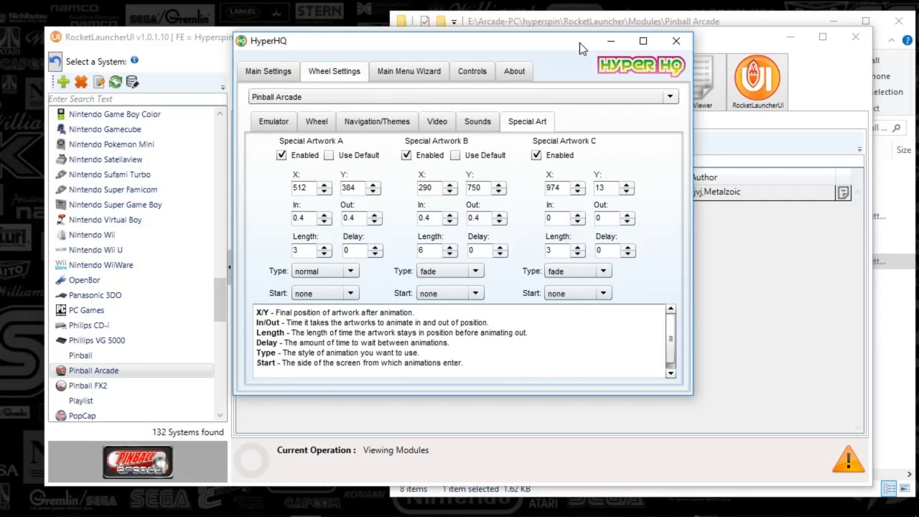
{"action": "mouse_move", "coordinate": [856, 488]}
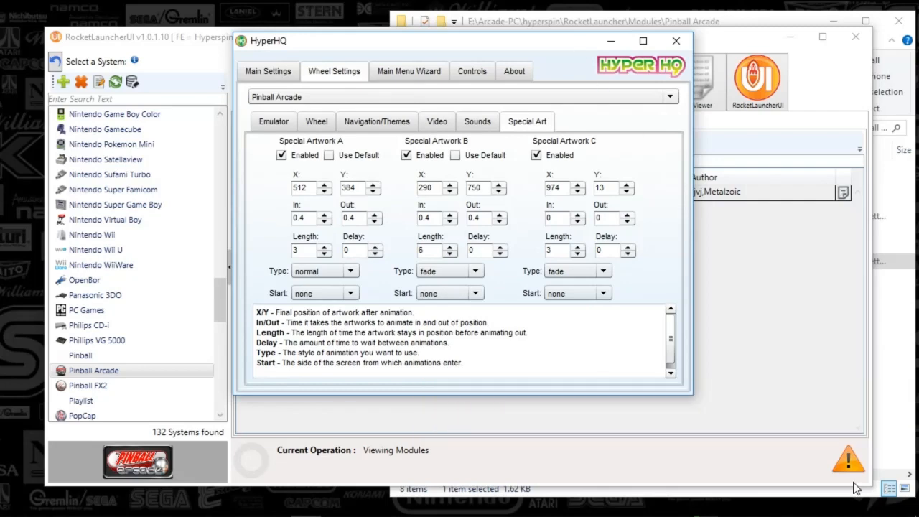
{"action": "mouse_move", "coordinate": [769, 387]}
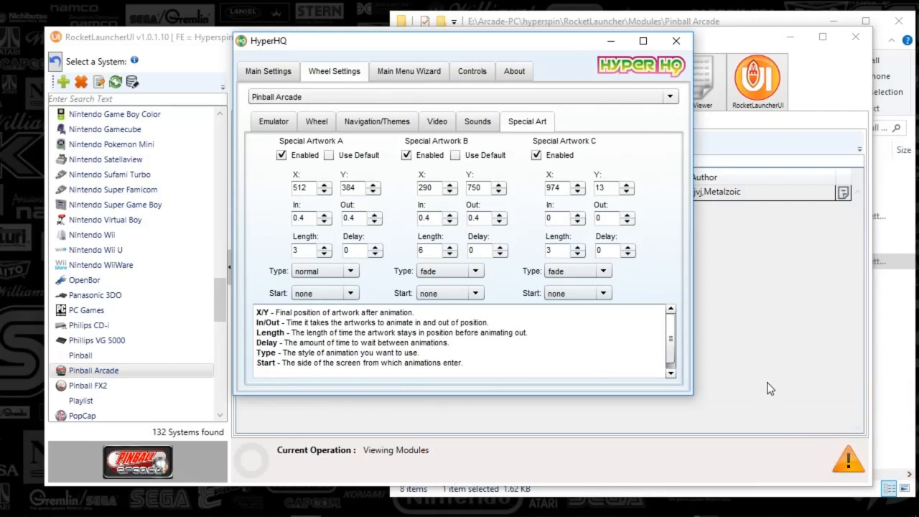
{"action": "mouse_move", "coordinate": [737, 370]}
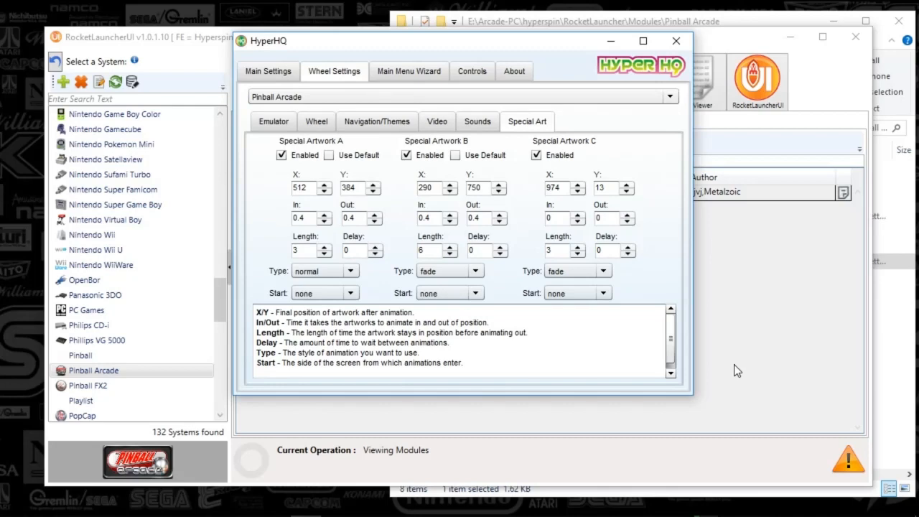
{"action": "mouse_move", "coordinate": [663, 267]}
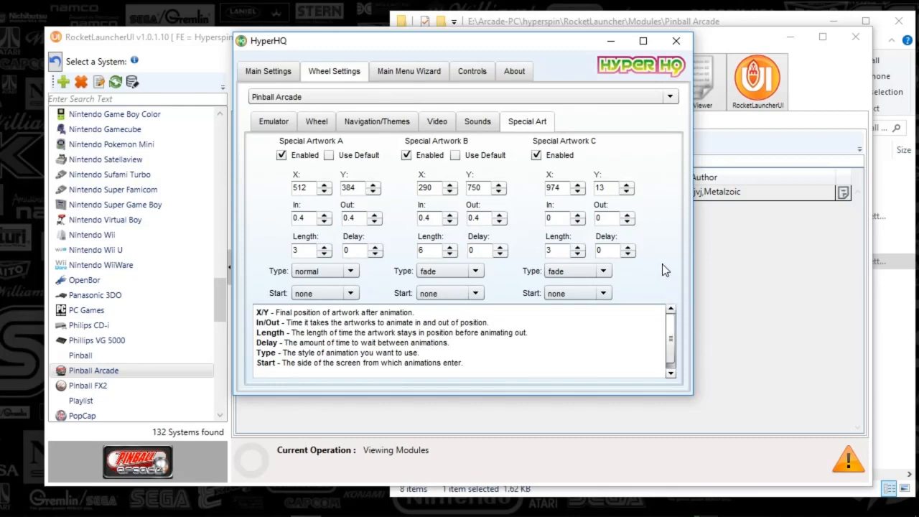
{"action": "mouse_move", "coordinate": [643, 40]}
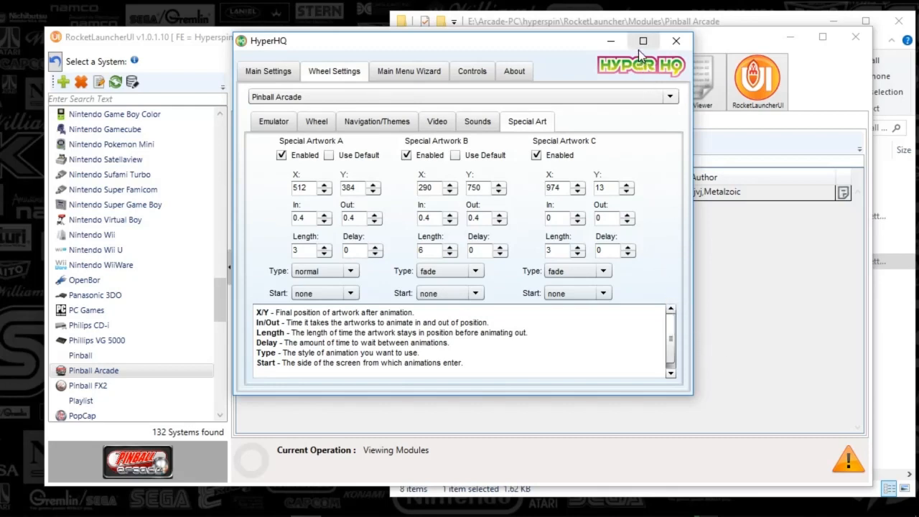